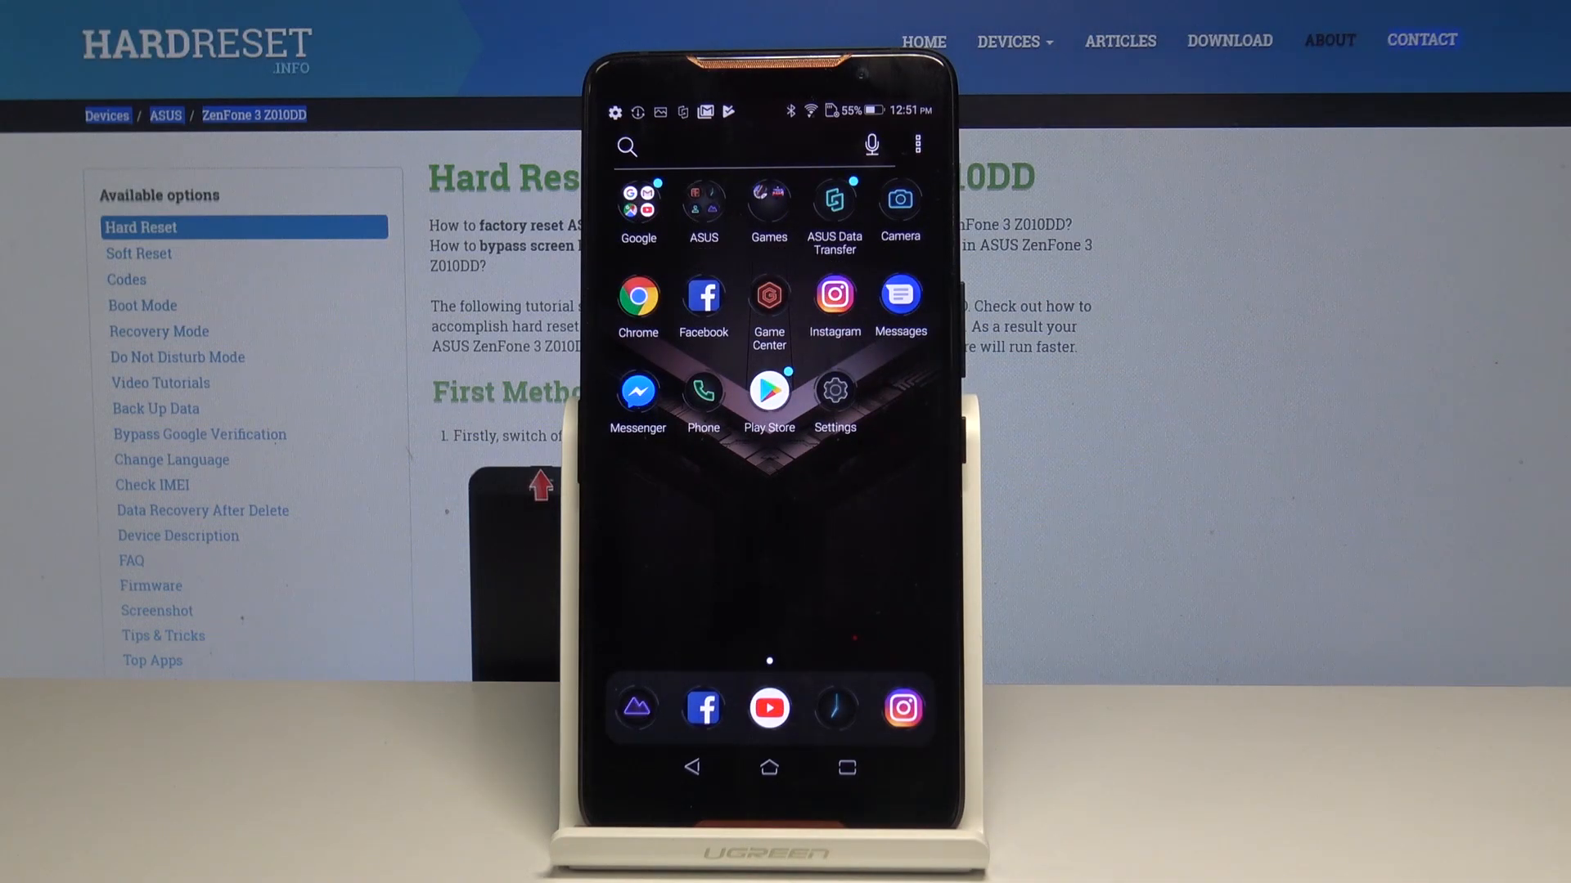
- Go from the home screen into Settings and scroll to the Display font options
{"action": "left_click", "coordinate": [833, 394]}
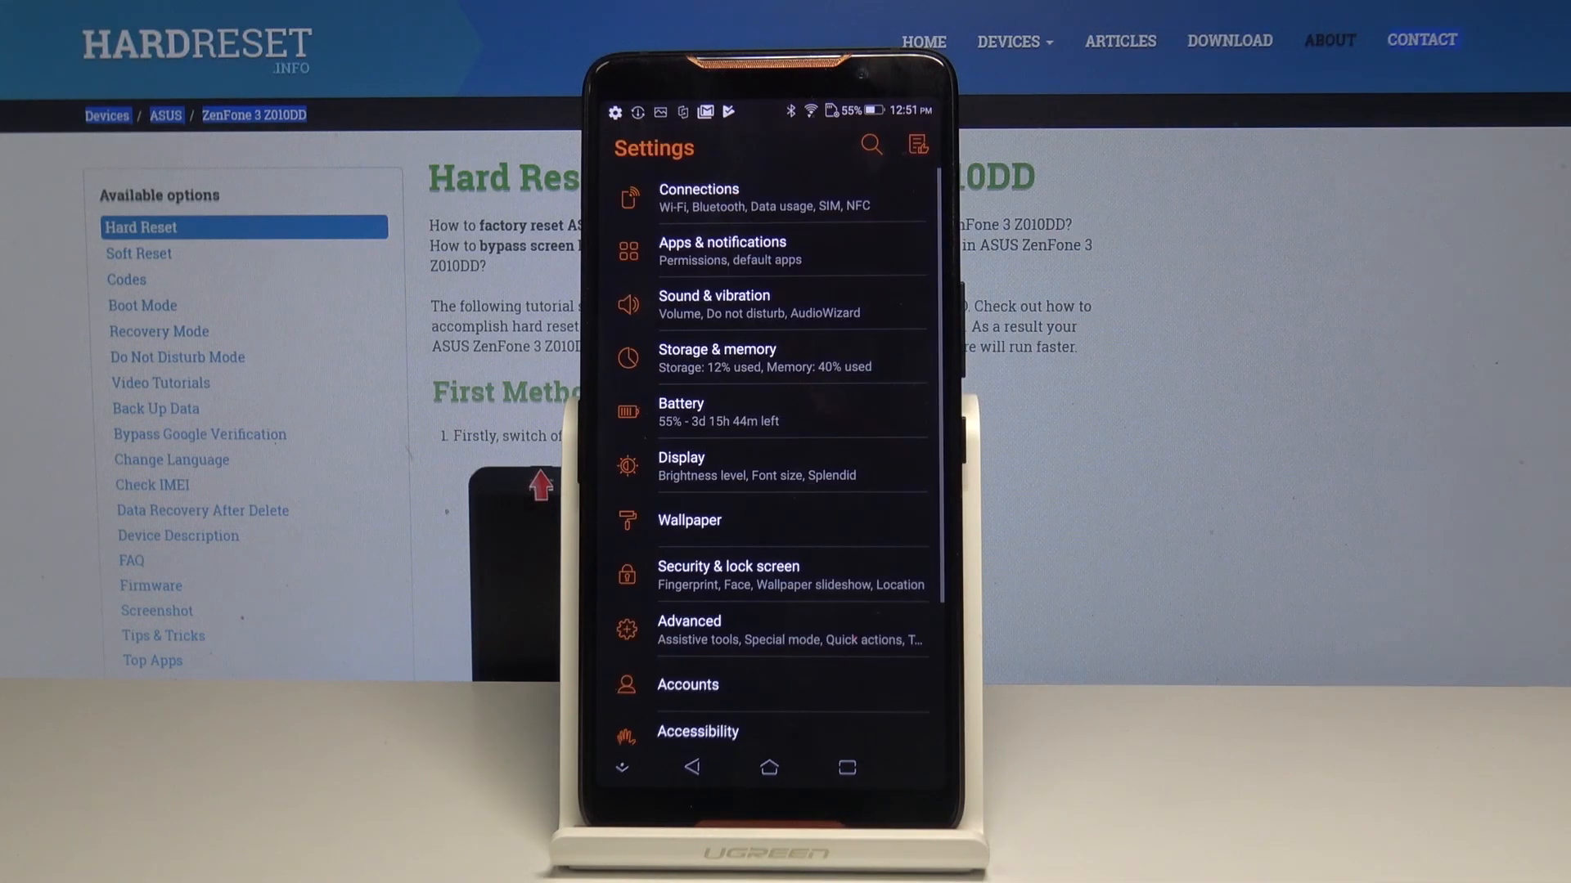
{"action": "scroll", "scroll_direction": "down", "scroll_amount": 3}
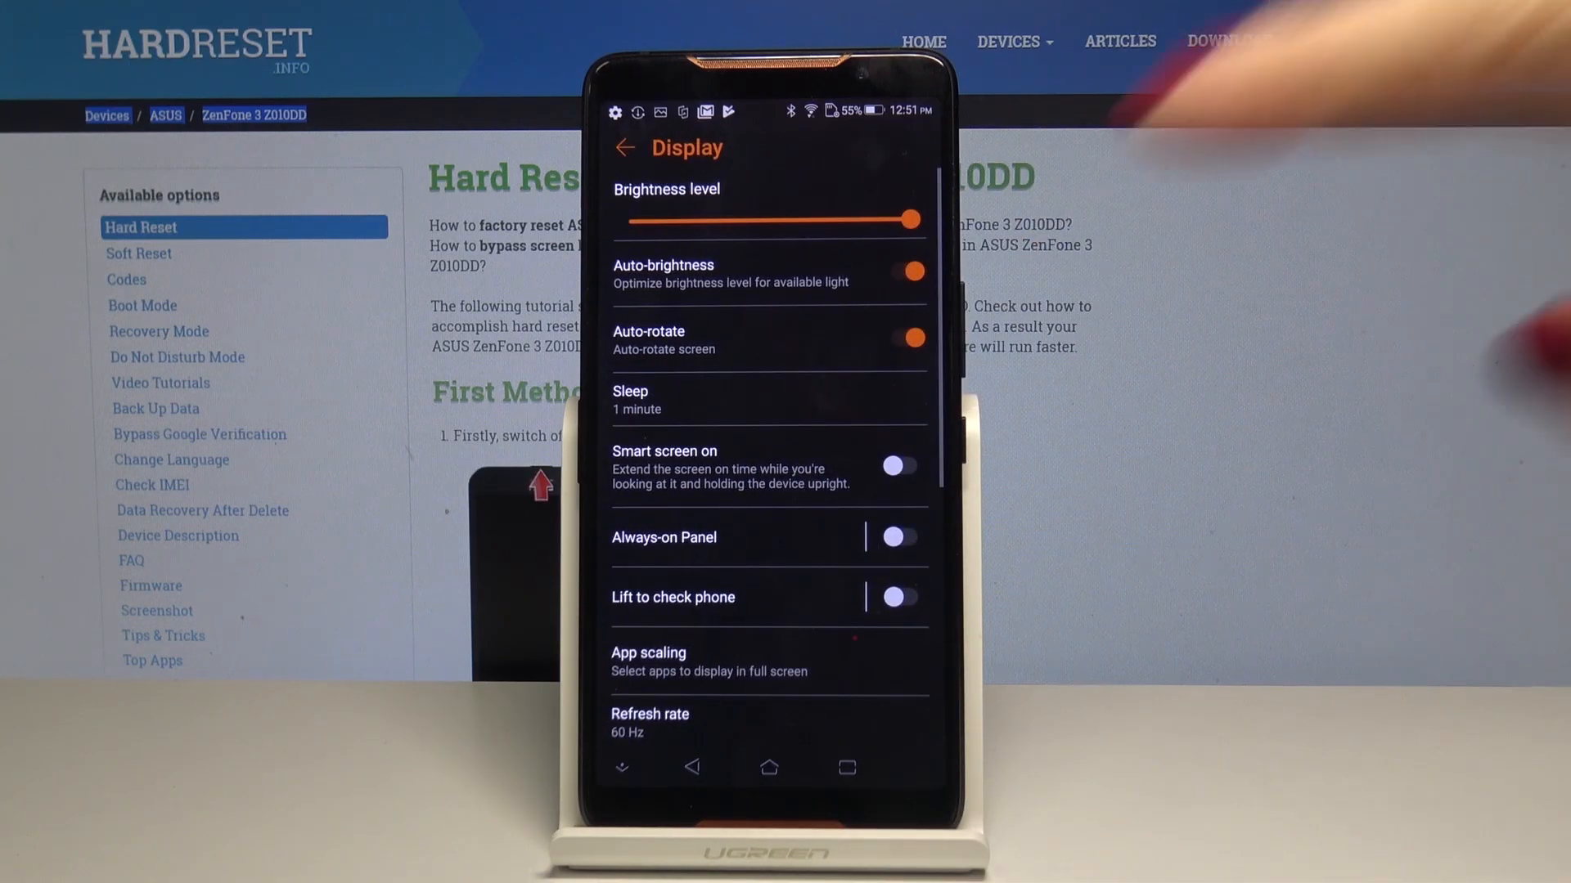
{"action": "scroll", "scroll_direction": "down", "scroll_amount": 3}
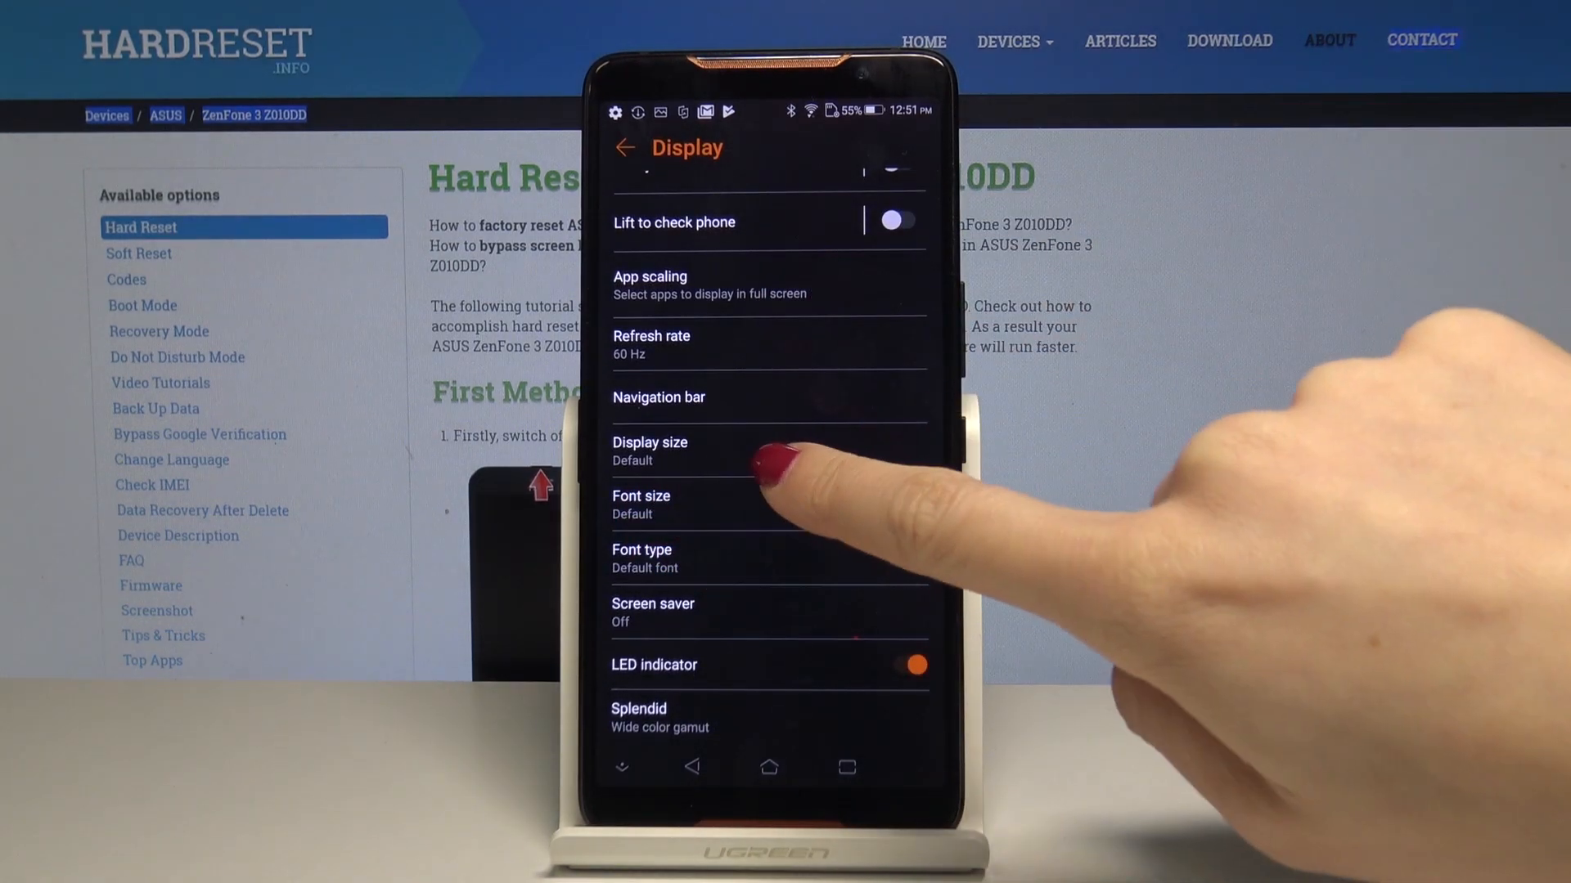
- In Font size, slide the text size up through Large to Largest and accept the warning
{"action": "left_click", "coordinate": [641, 504]}
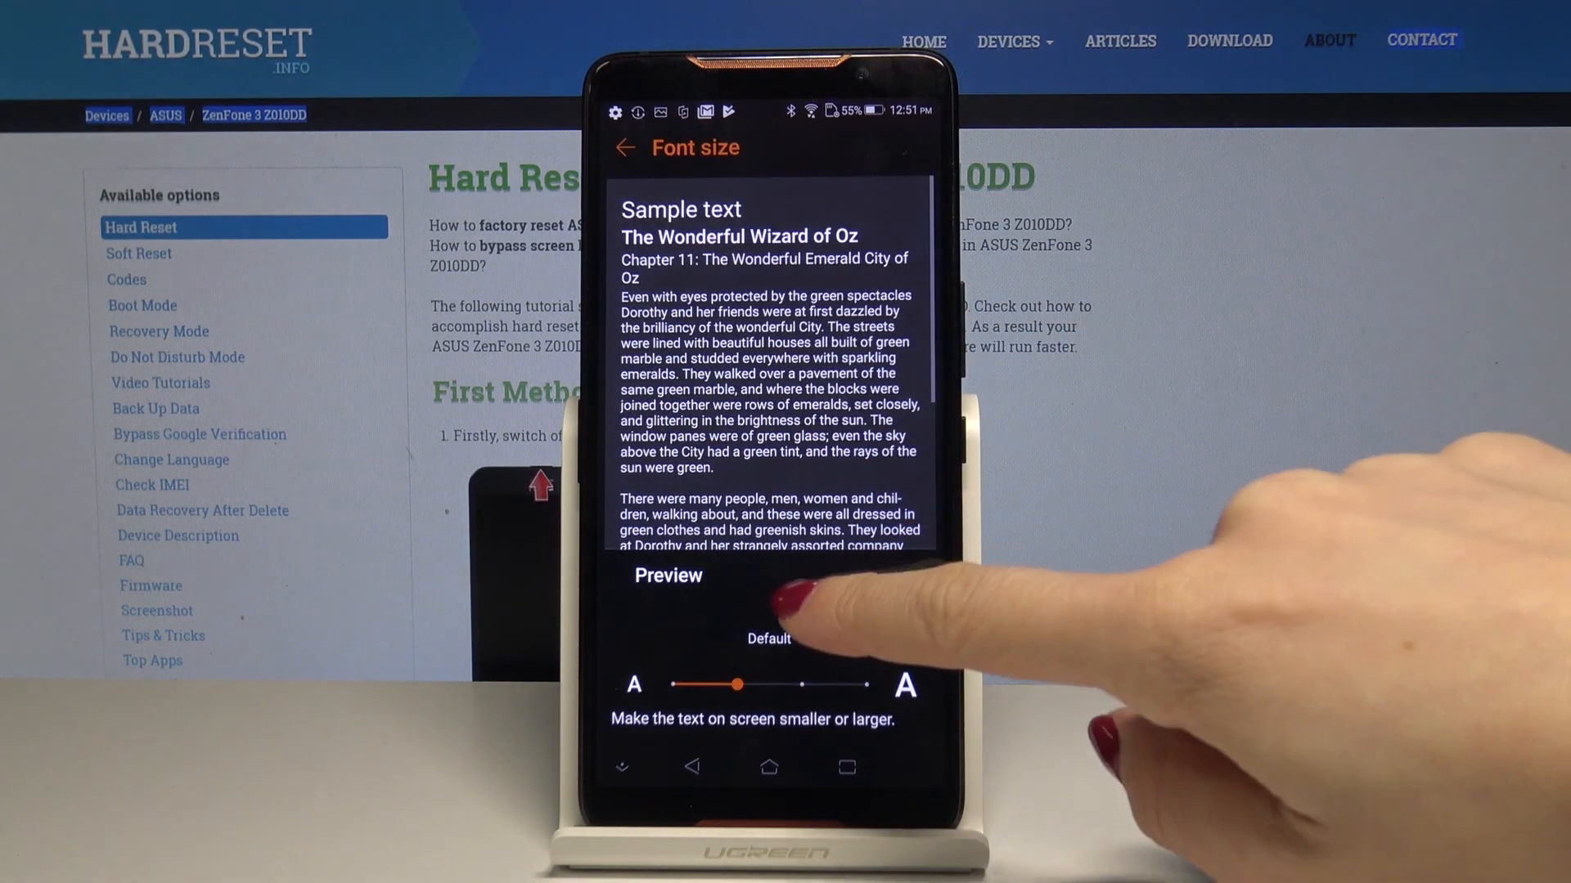
{"action": "left_click_drag", "start_coordinate": [737, 684], "coordinate": [801, 684]}
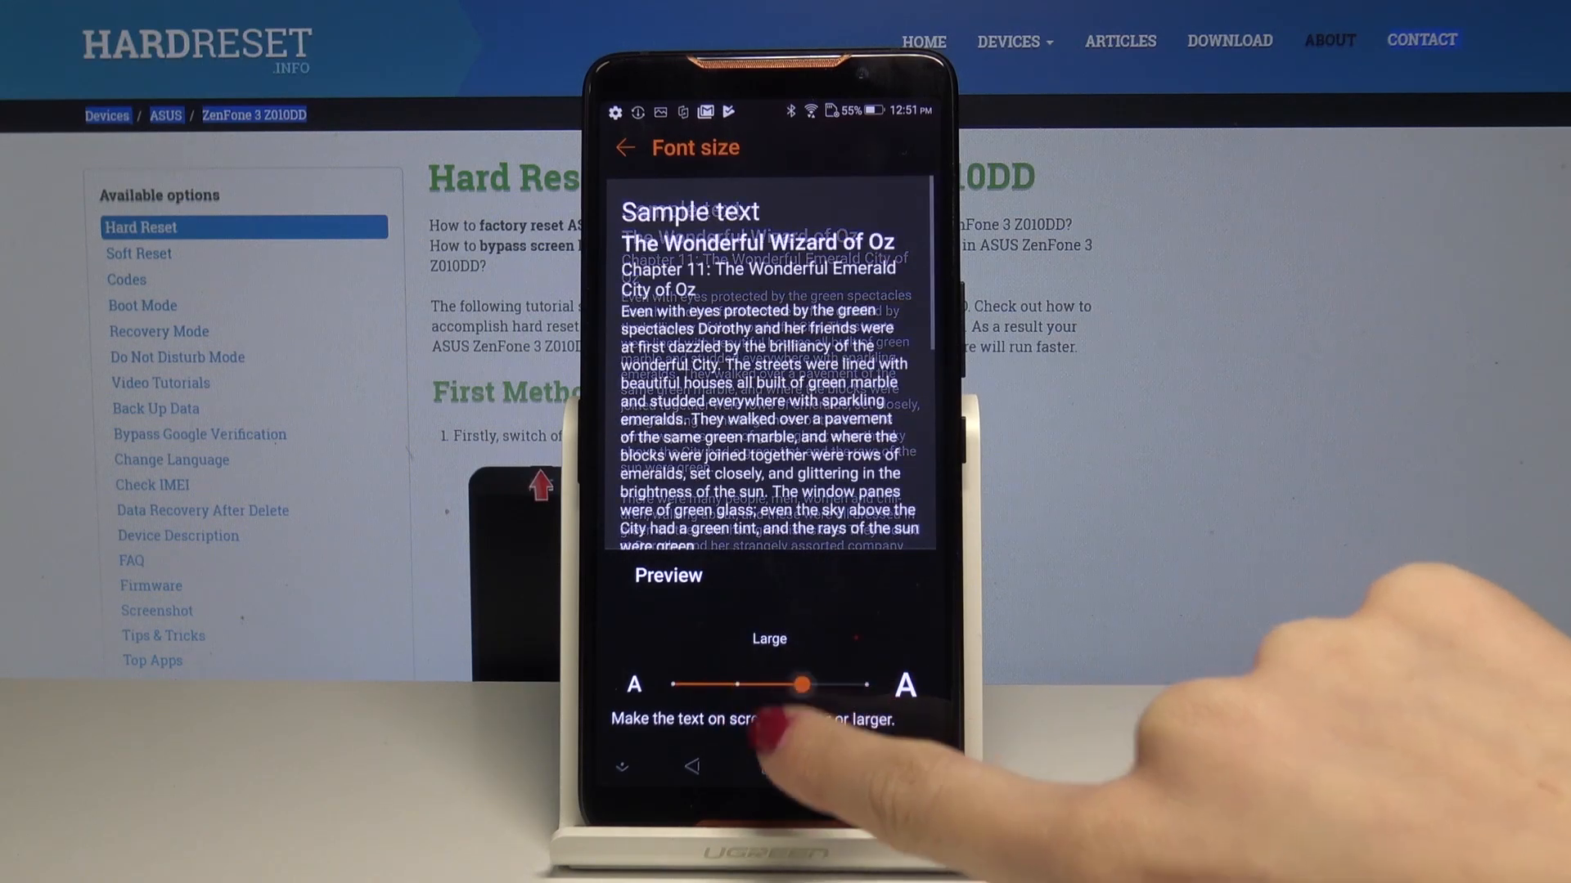
{"action": "left_click_drag", "start_coordinate": [799, 684], "coordinate": [866, 661]}
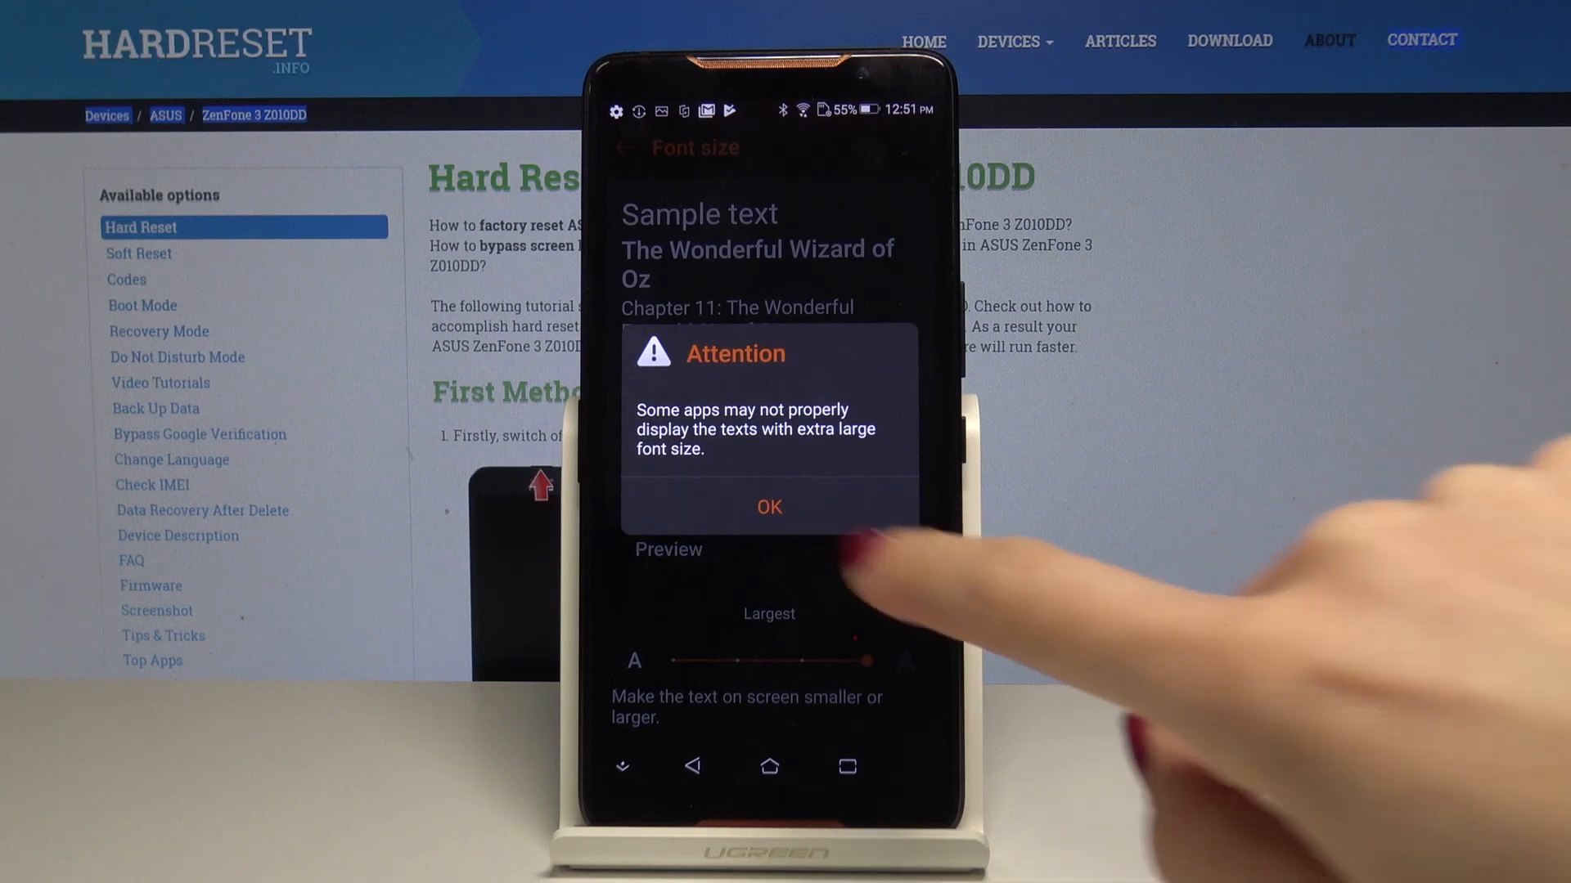
{"action": "left_click", "coordinate": [767, 506]}
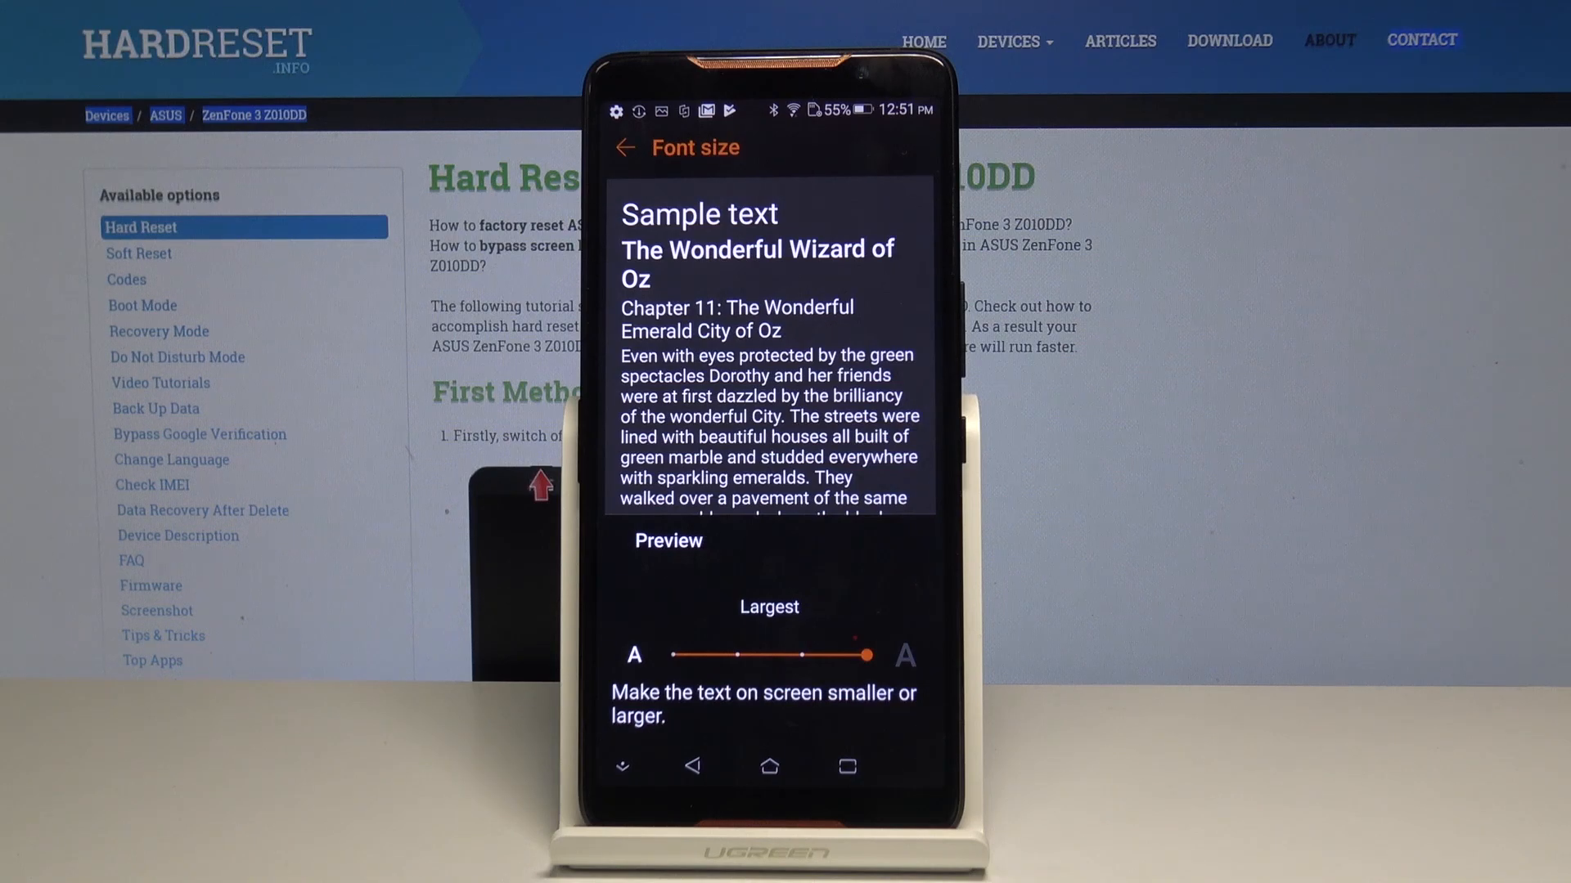
- Slide the text size down through Default and Small, then settle on Large
{"action": "left_click_drag", "start_coordinate": [866, 654], "coordinate": [798, 654]}
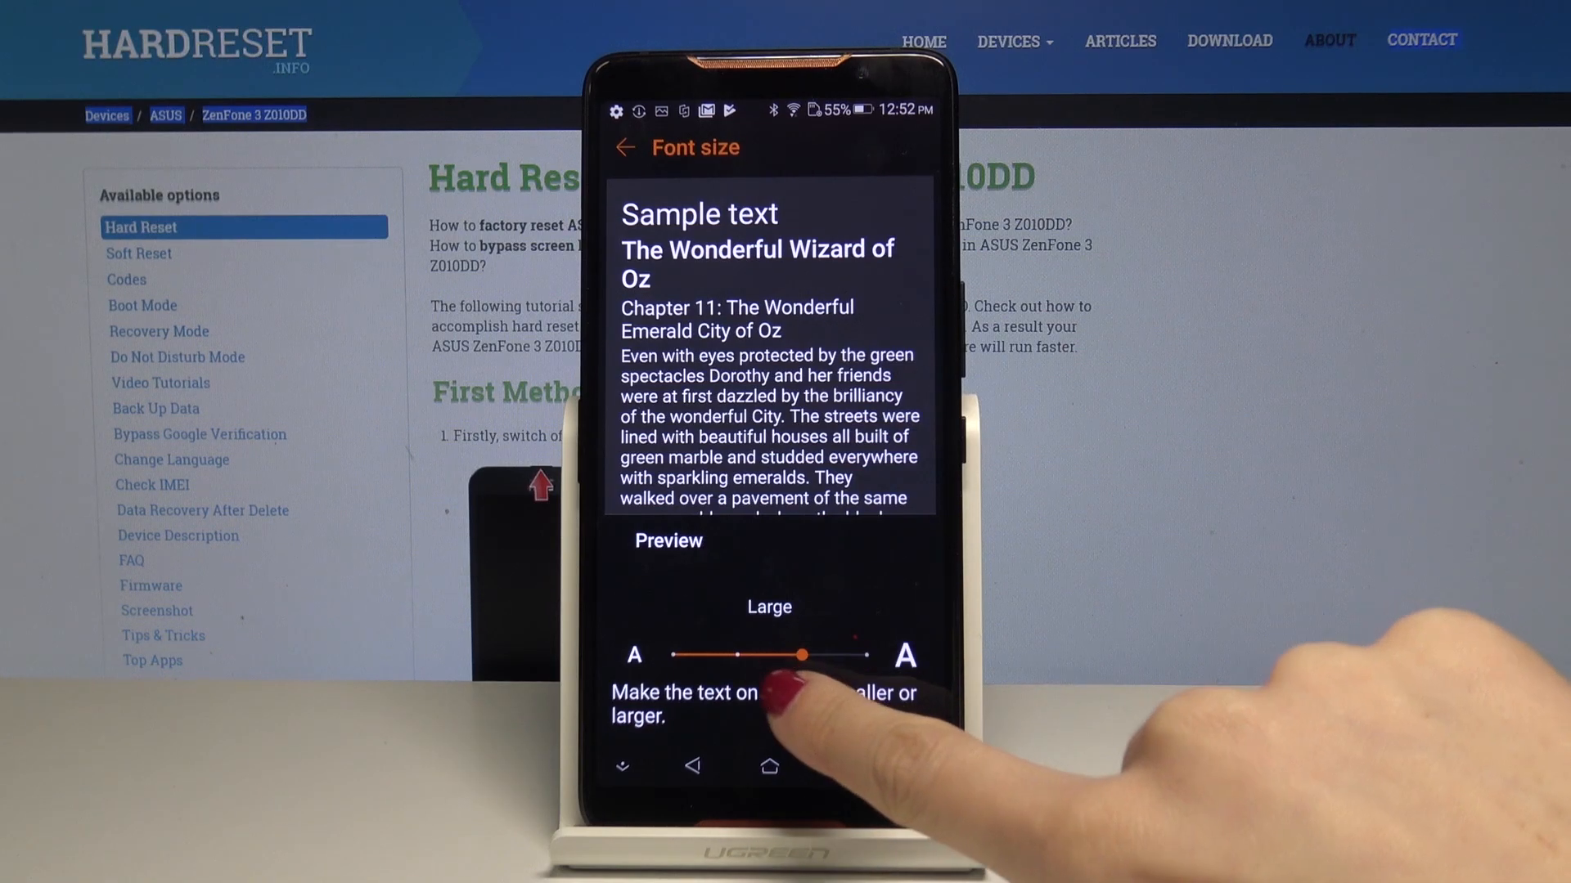
{"action": "left_click_drag", "start_coordinate": [798, 654], "coordinate": [737, 684]}
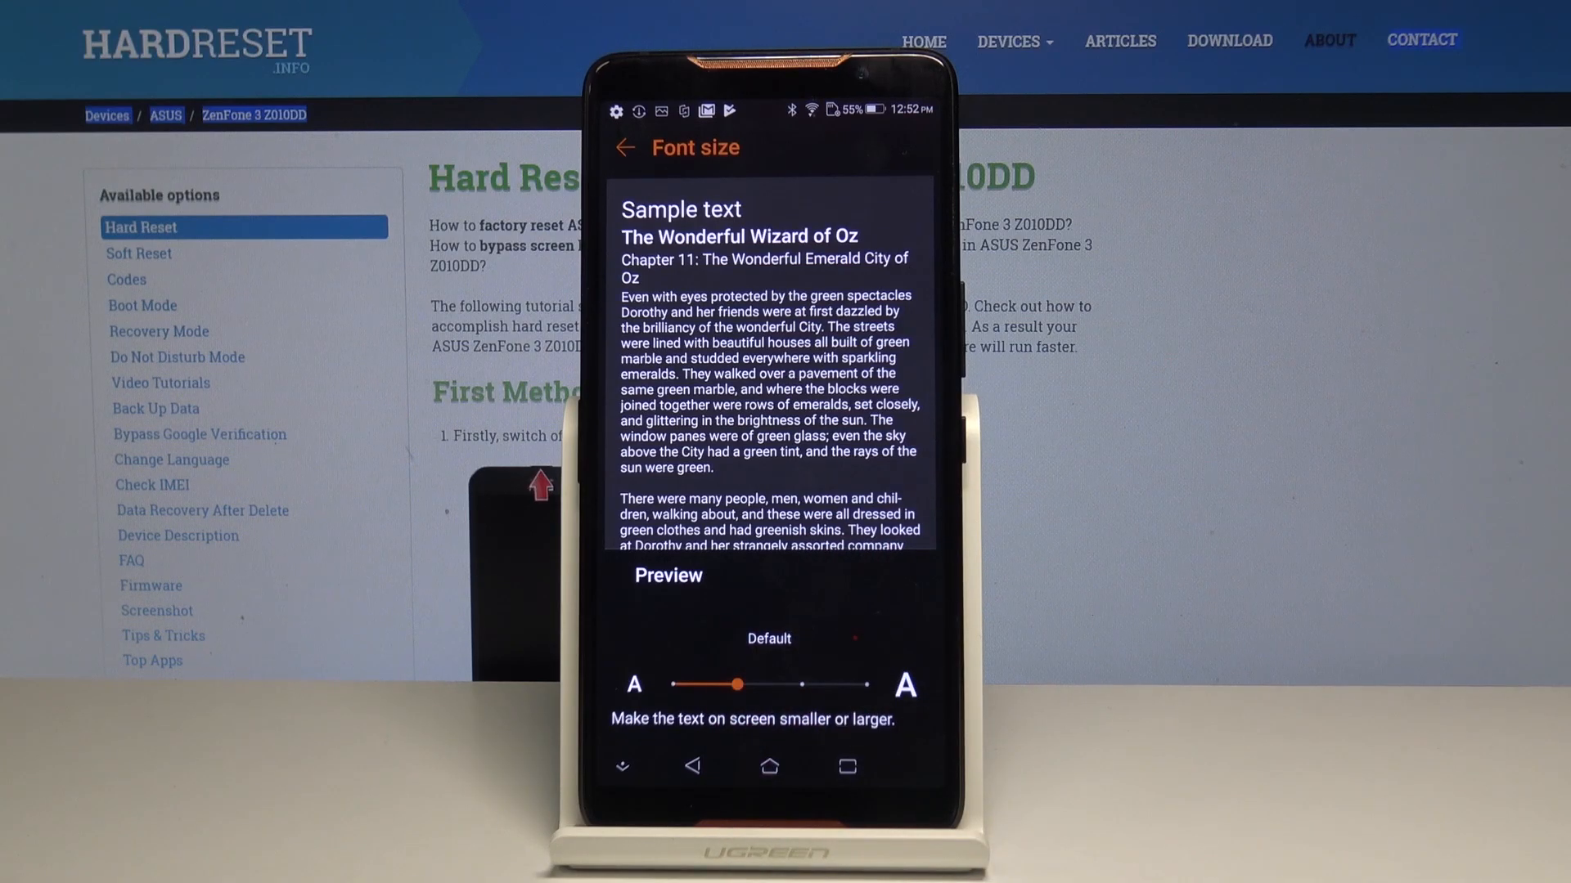
{"action": "left_click_drag", "start_coordinate": [737, 684], "coordinate": [671, 684]}
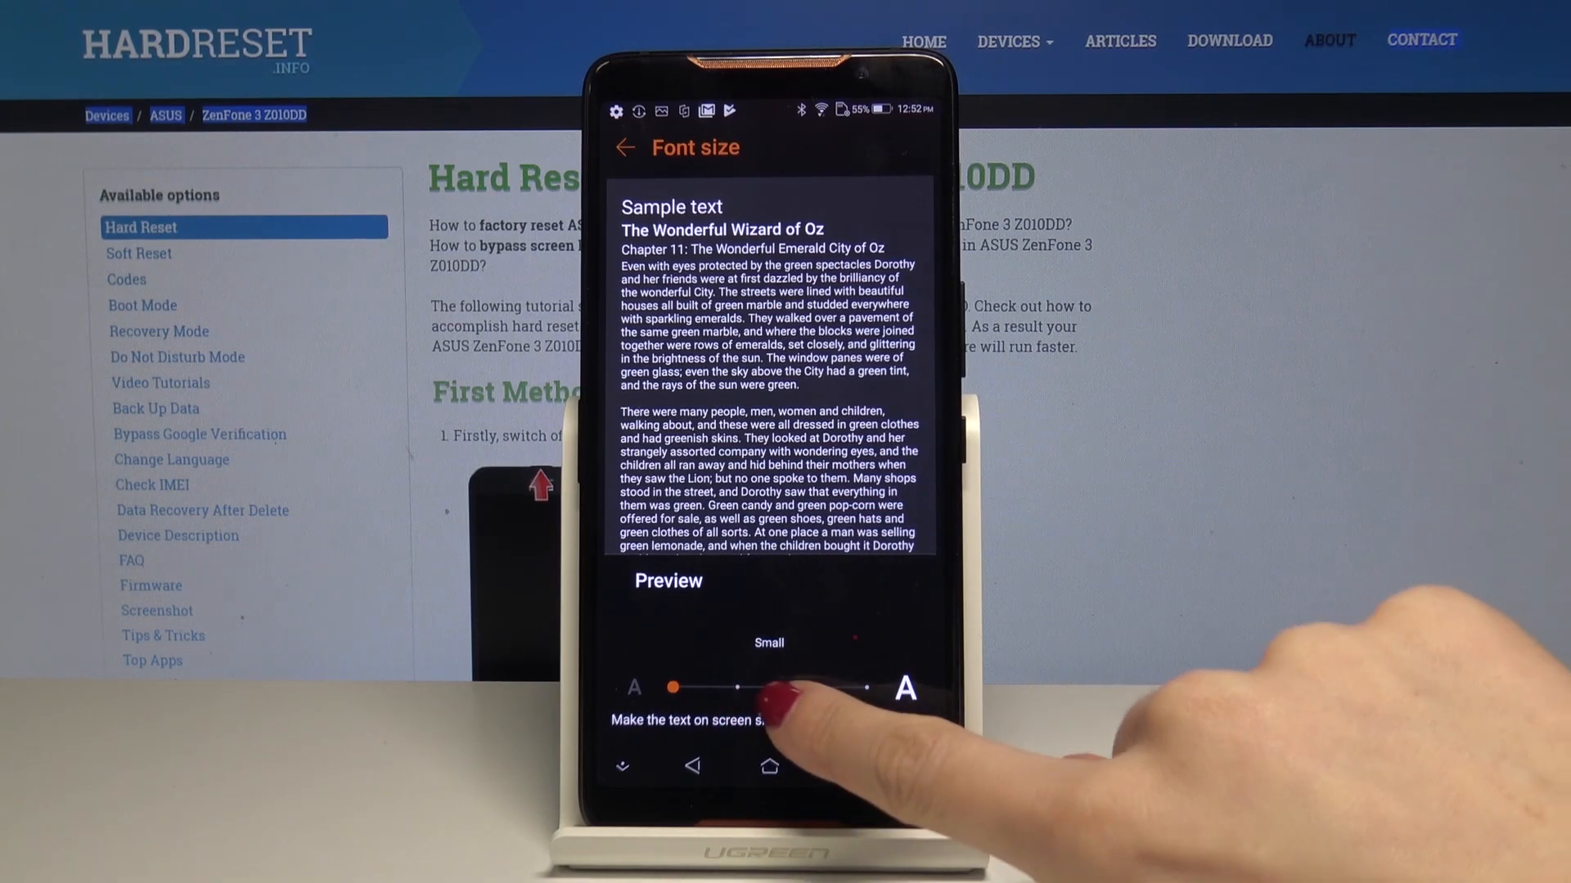
{"action": "left_click_drag", "start_coordinate": [671, 687], "coordinate": [801, 660]}
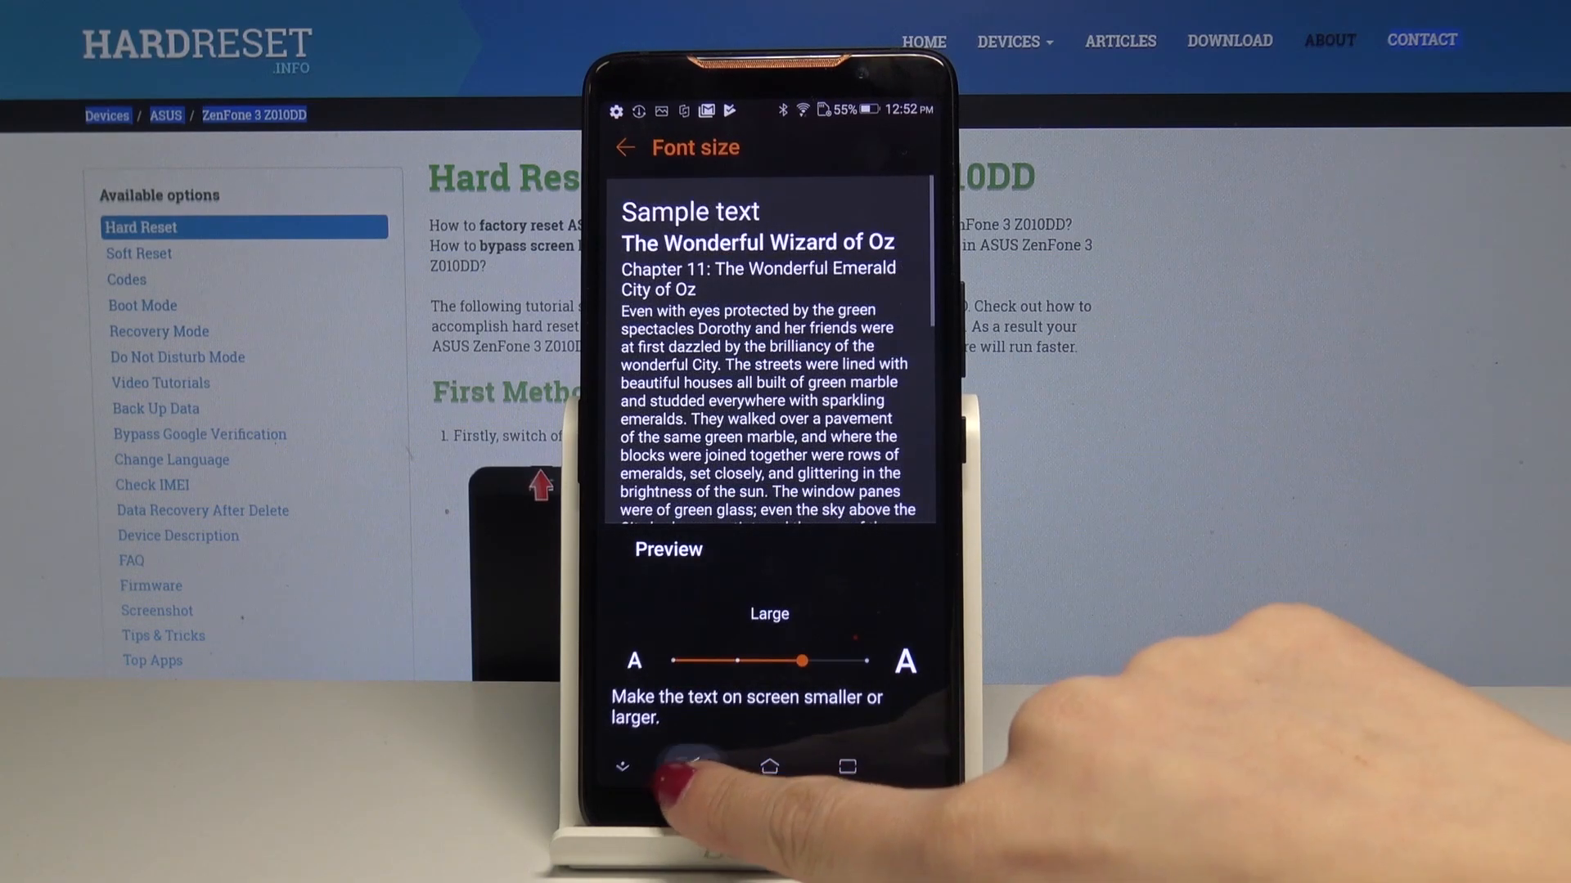
- Return to the main Settings list, re-enter Display and glance at the Font type choices
{"action": "left_click", "coordinate": [624, 148]}
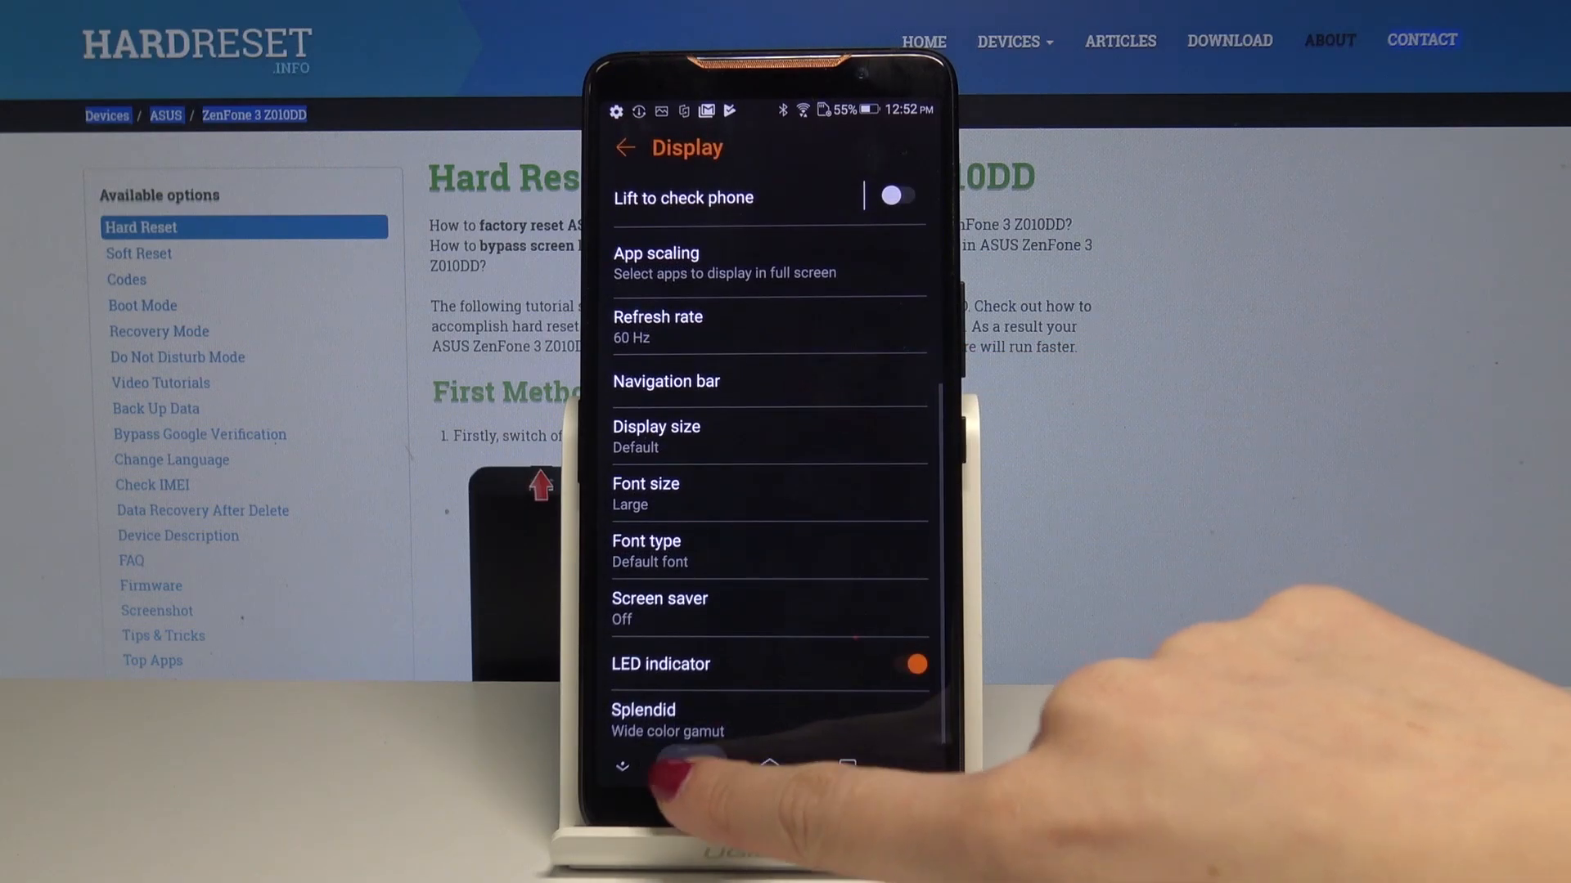
{"action": "left_click", "coordinate": [624, 147]}
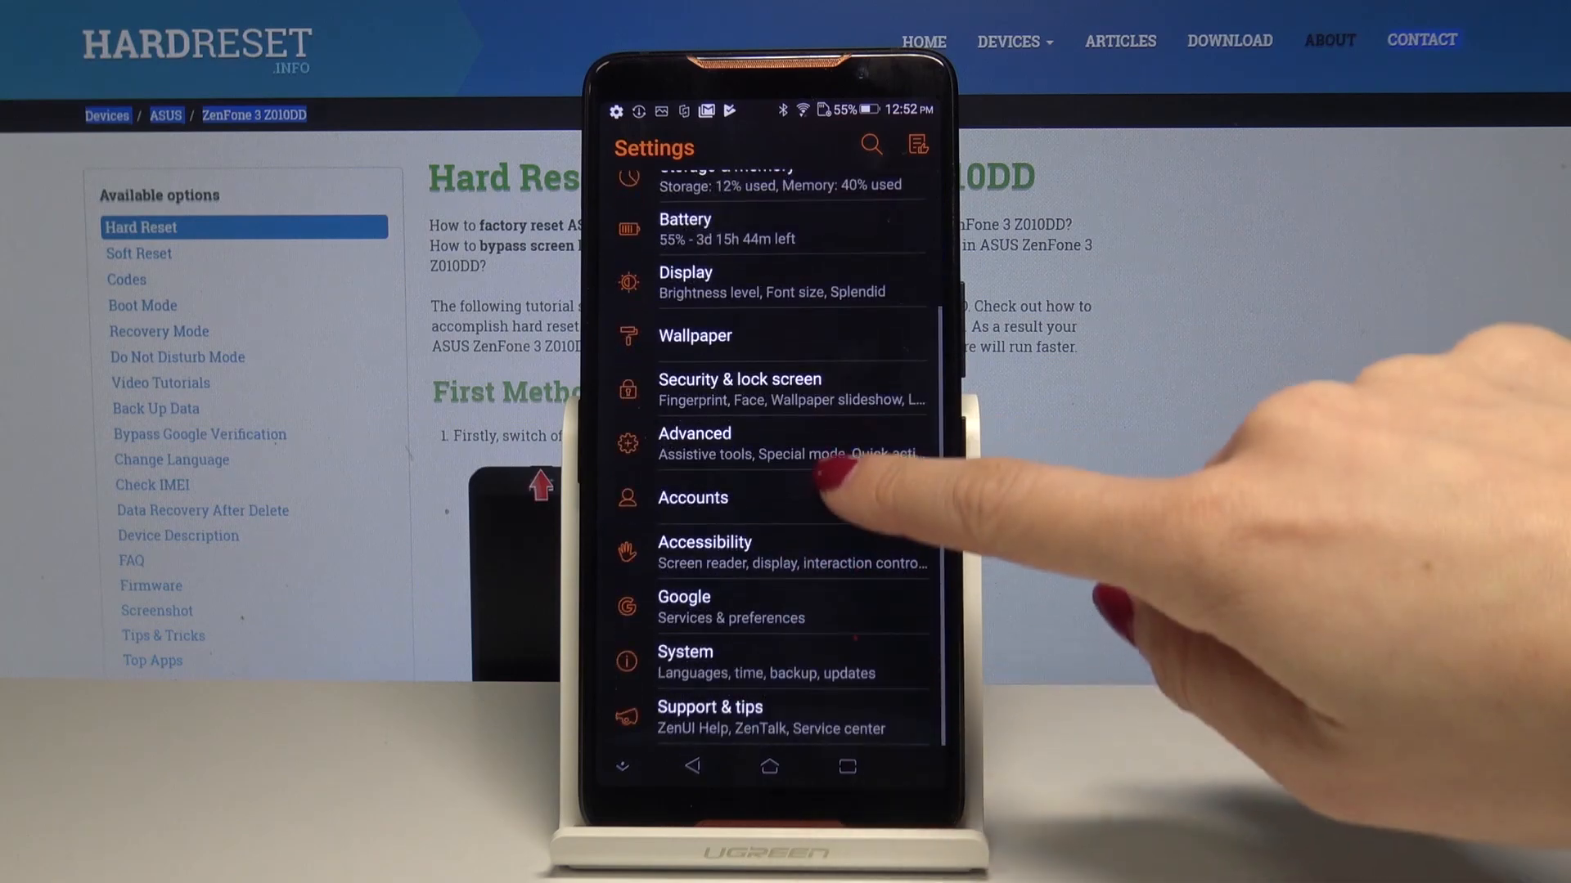
{"action": "scroll", "scroll_direction": "down", "scroll_amount": 3}
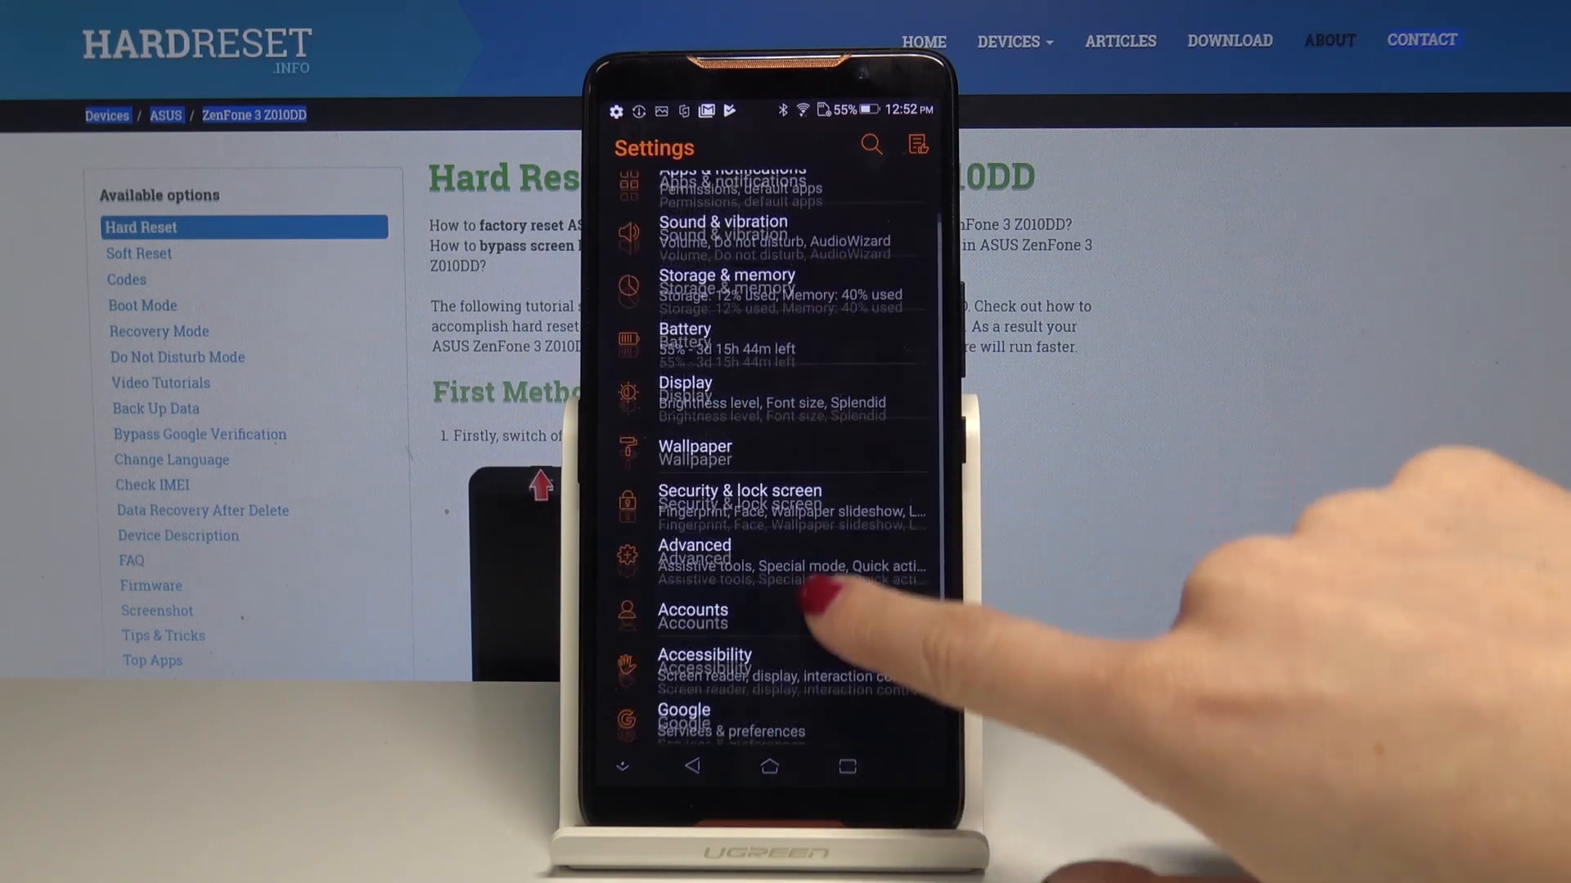
{"action": "left_click", "coordinate": [686, 391]}
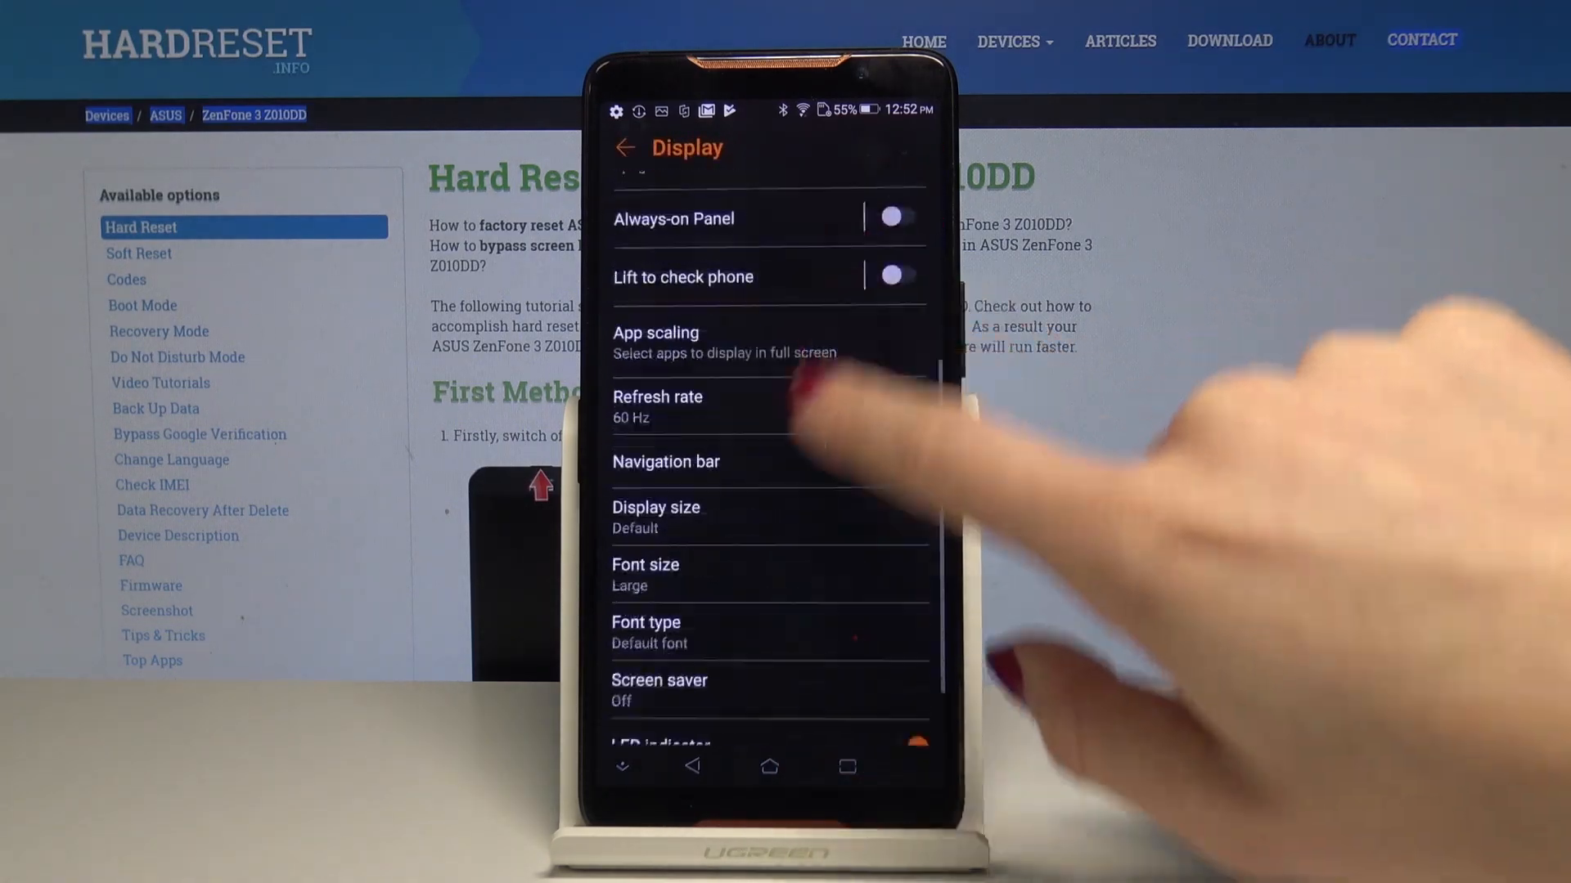
{"action": "left_click", "coordinate": [646, 631]}
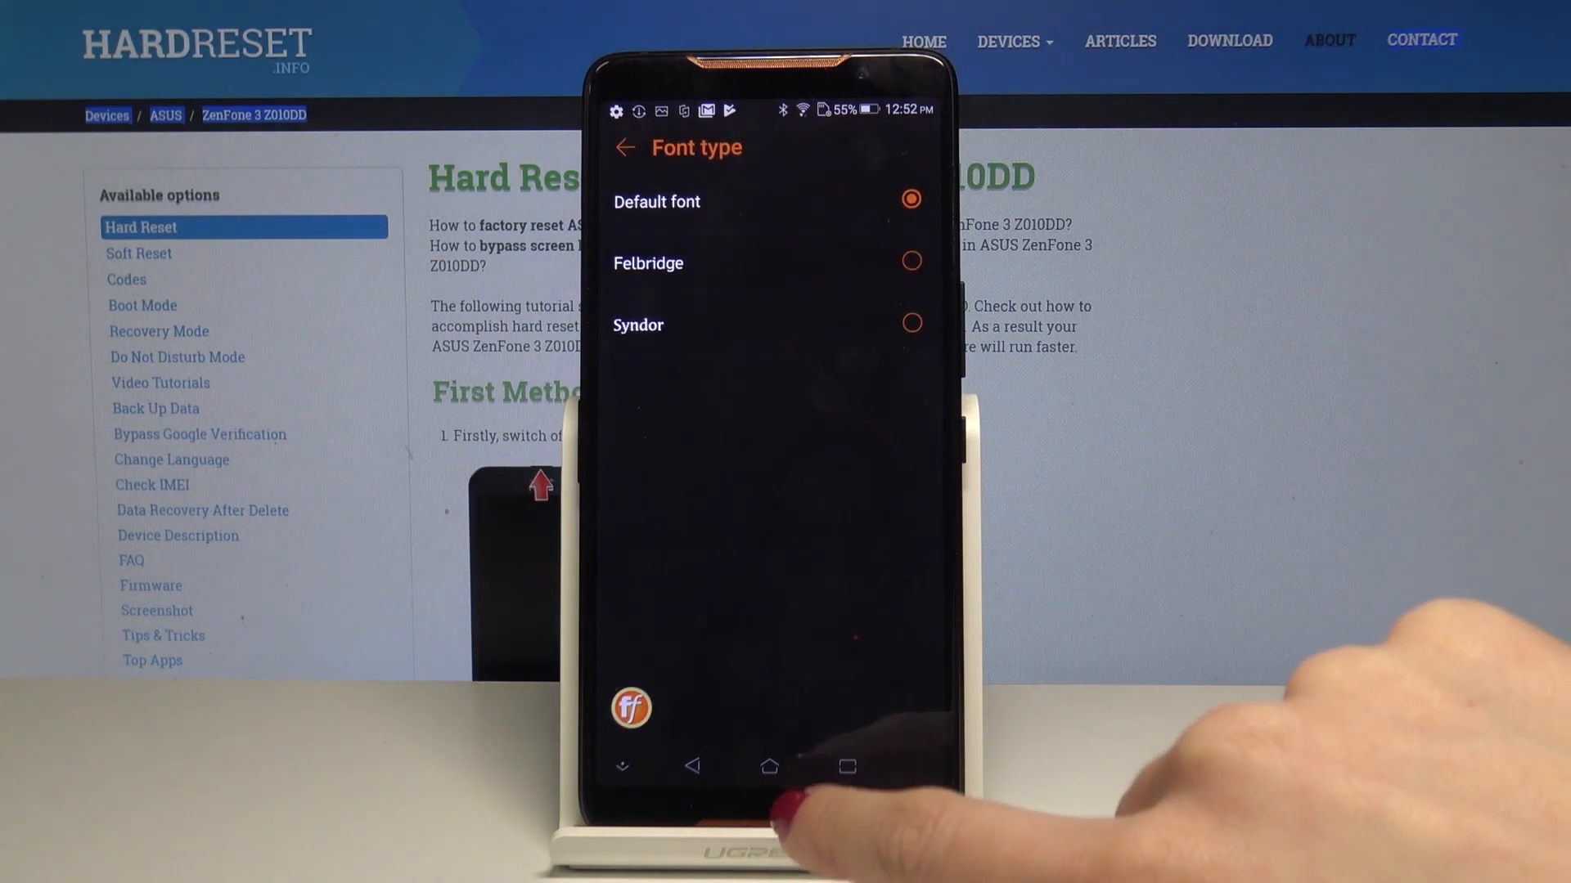
{"action": "left_click", "coordinate": [624, 147]}
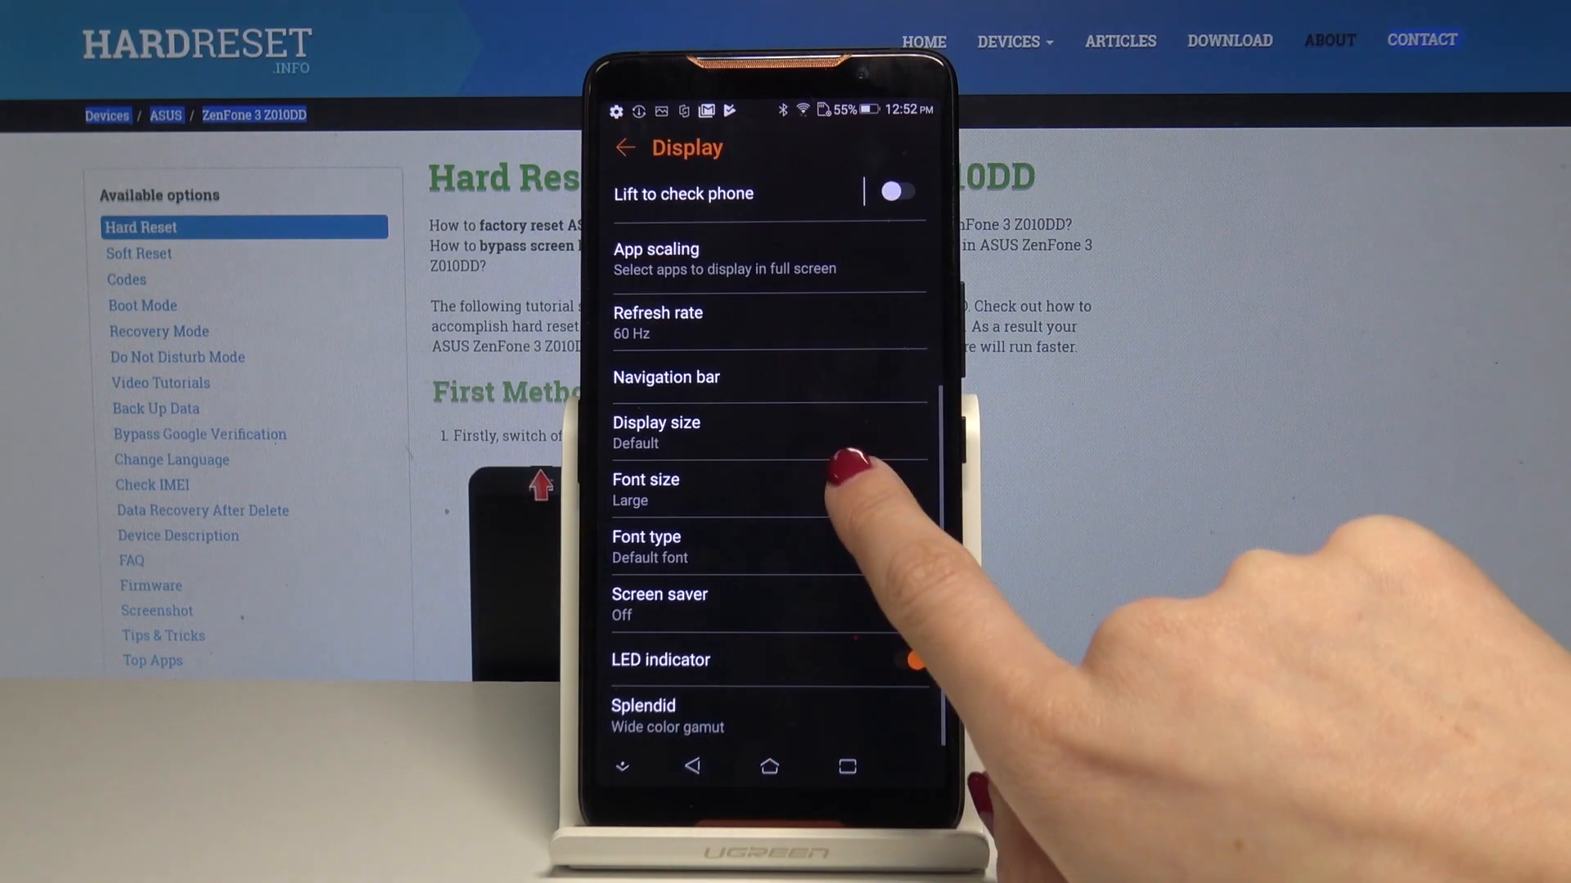
- Set Font size to Largest, accept the extra-large text warning and leave the page
{"action": "left_click", "coordinate": [646, 489]}
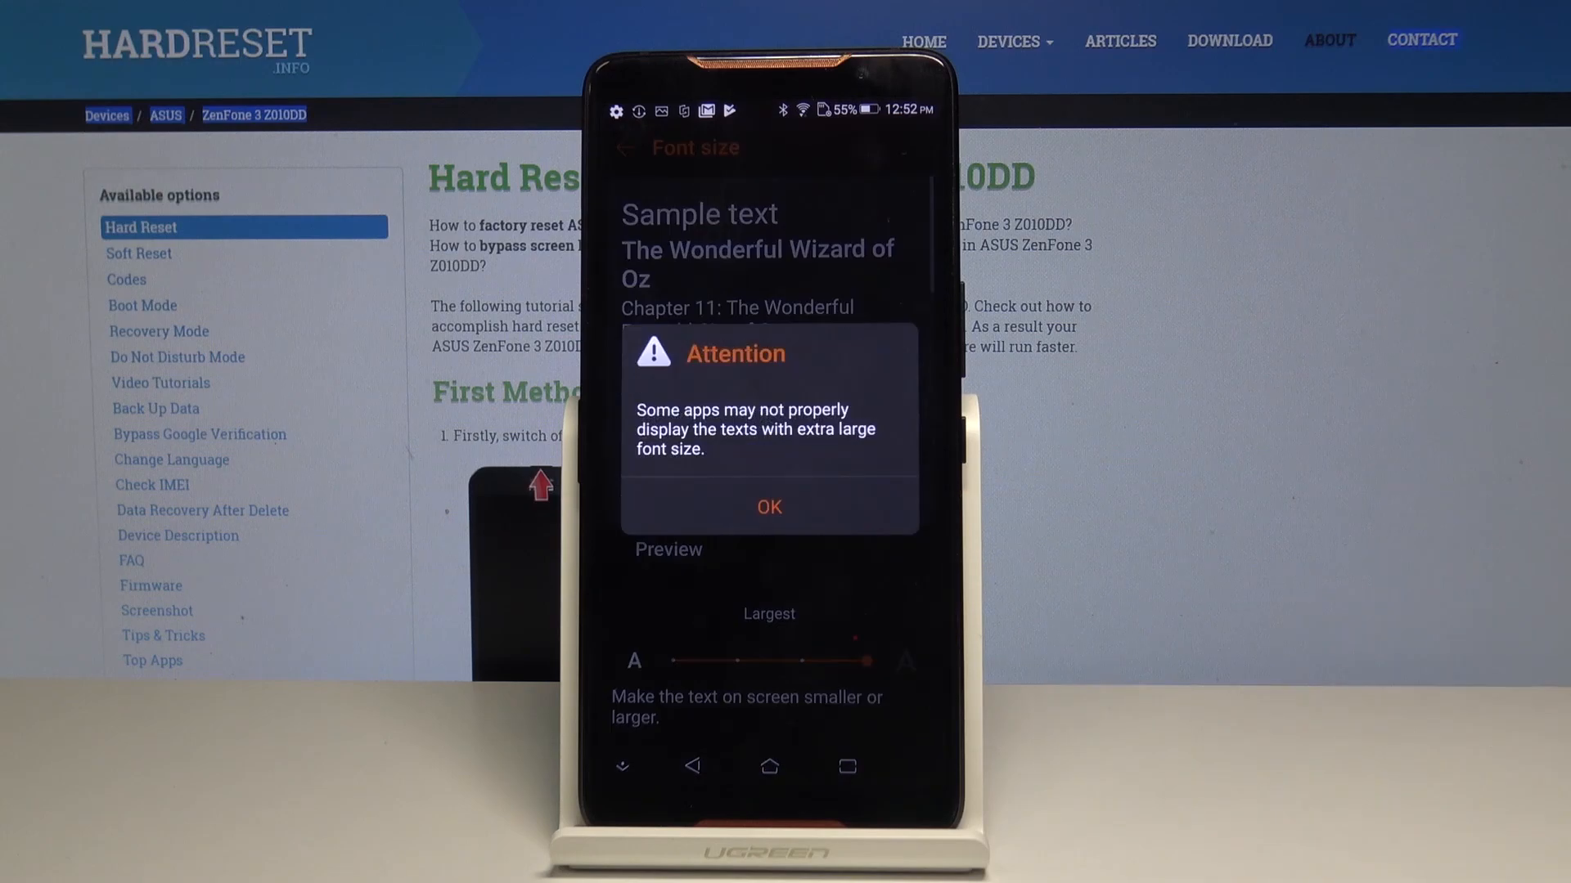
{"action": "left_click", "coordinate": [768, 507]}
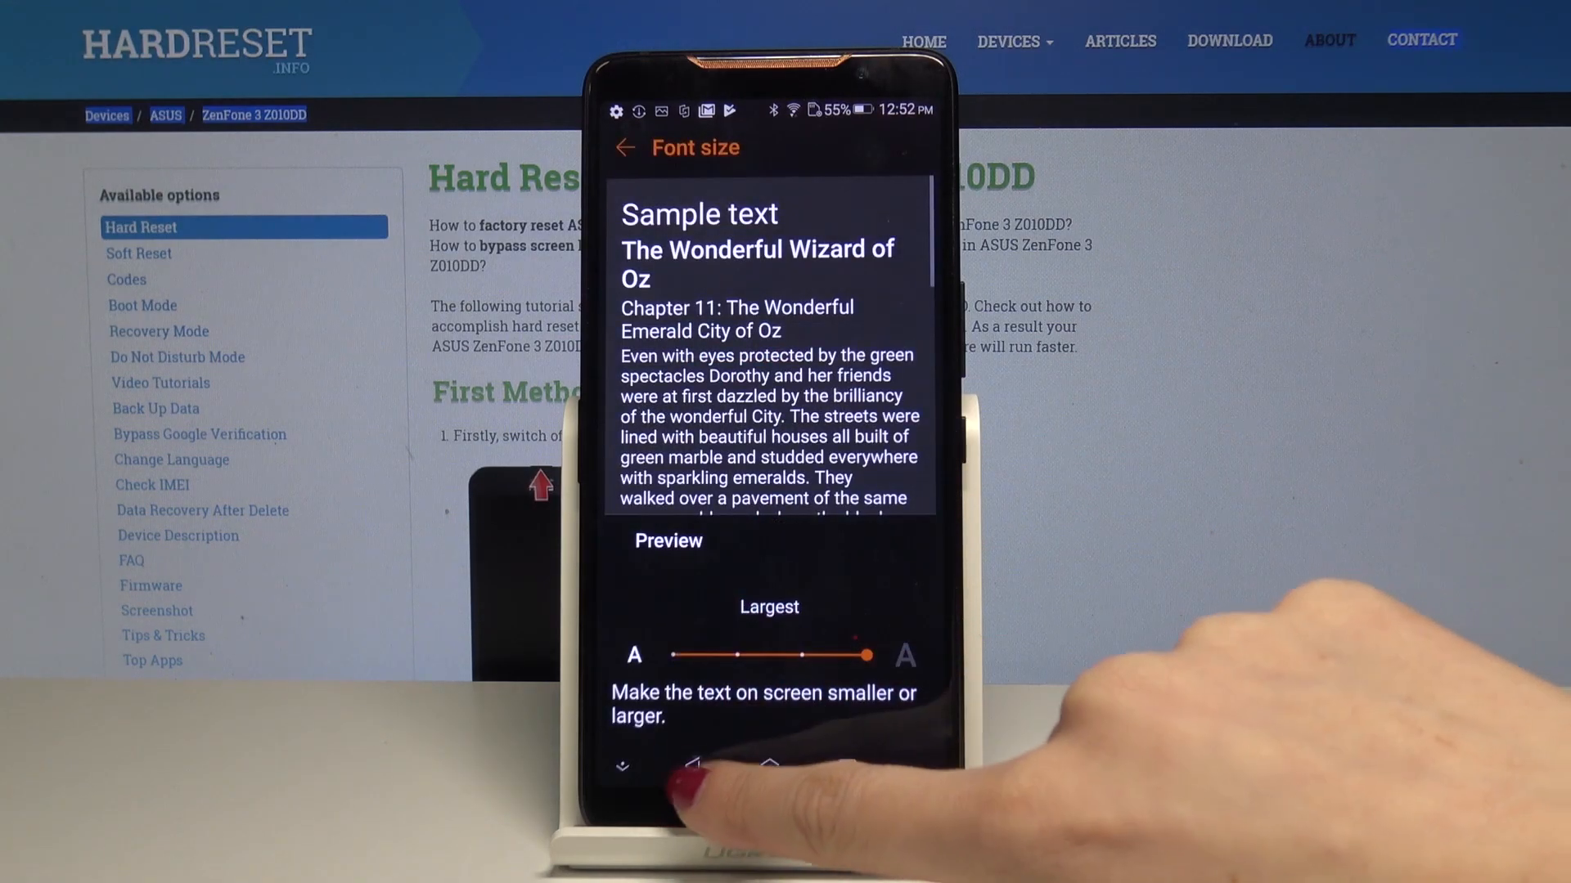
{"action": "left_click", "coordinate": [624, 147]}
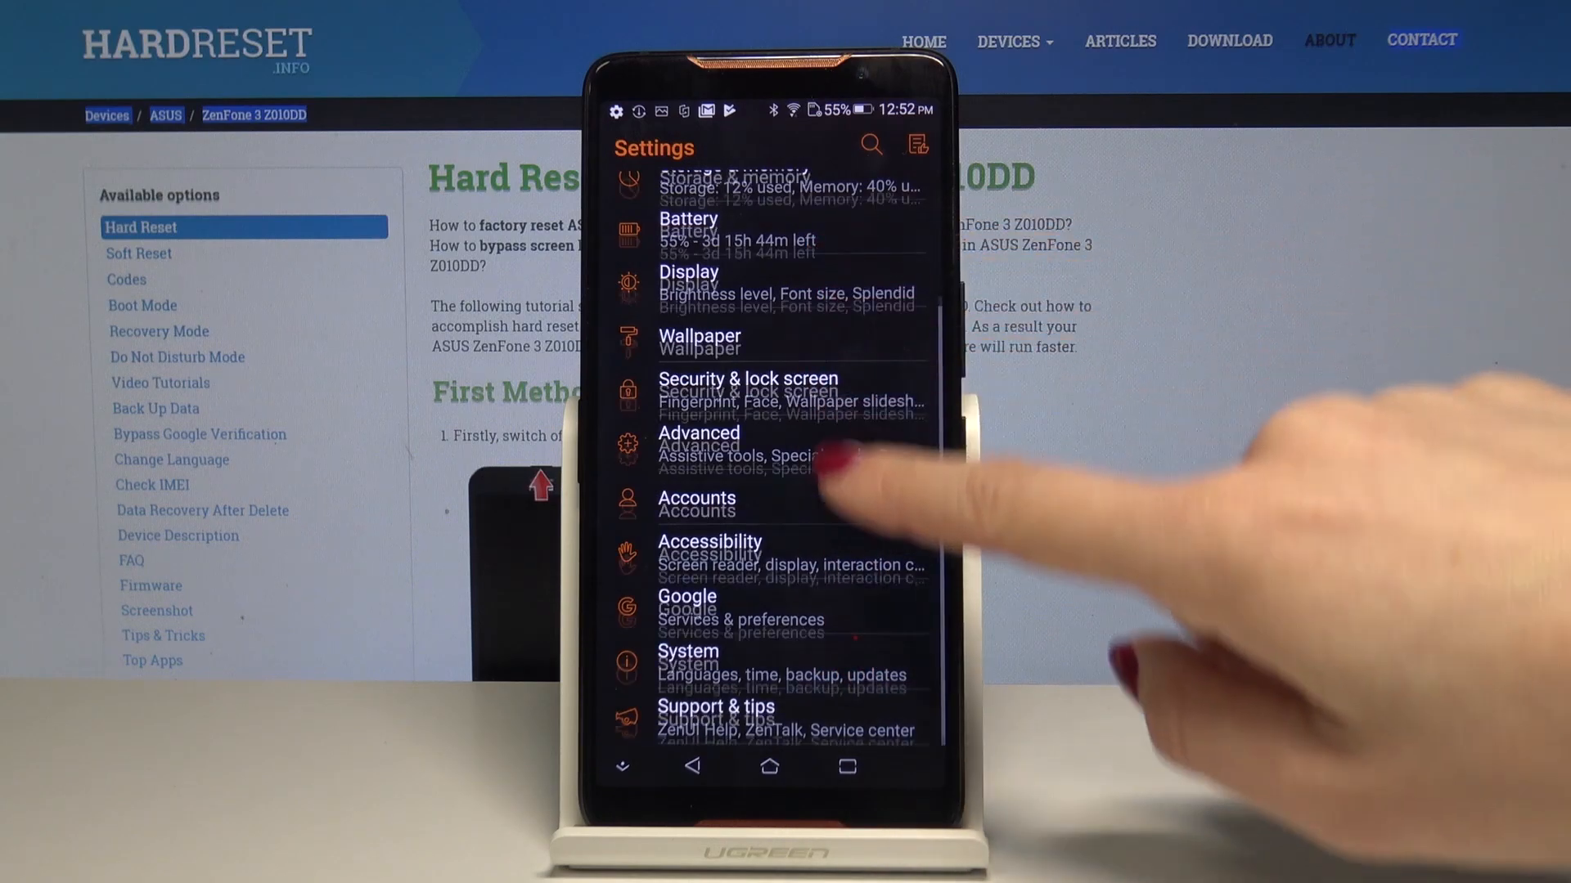
- From Settings, enter Display and show the Font type list (Default, Felbridge, Syndor)
{"action": "scroll", "scroll_direction": "down", "scroll_amount": 3}
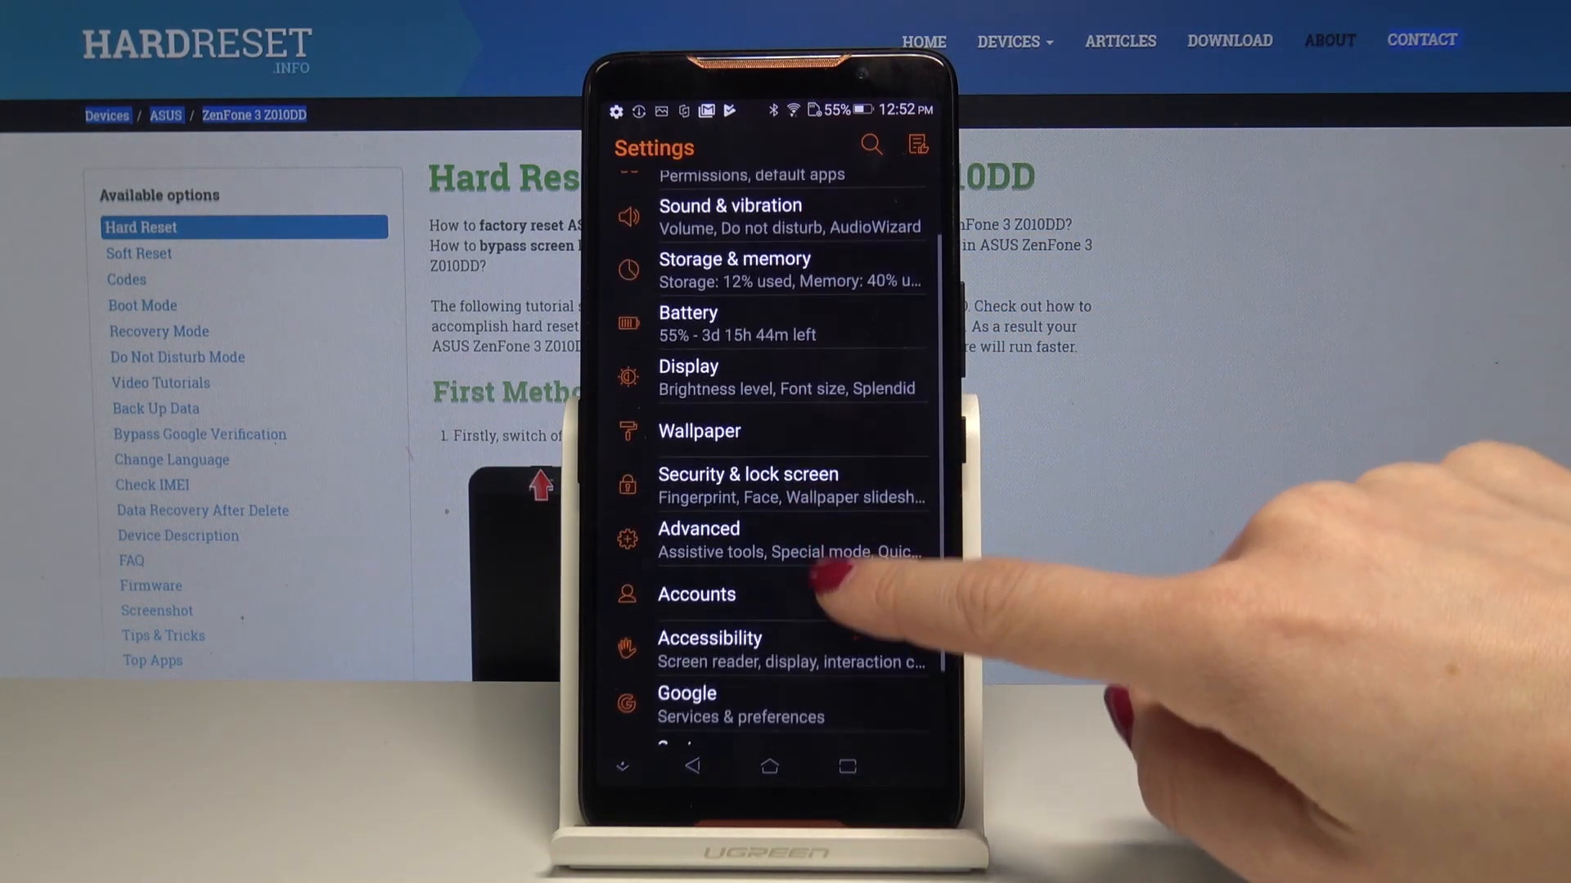
{"action": "left_click", "coordinate": [688, 376]}
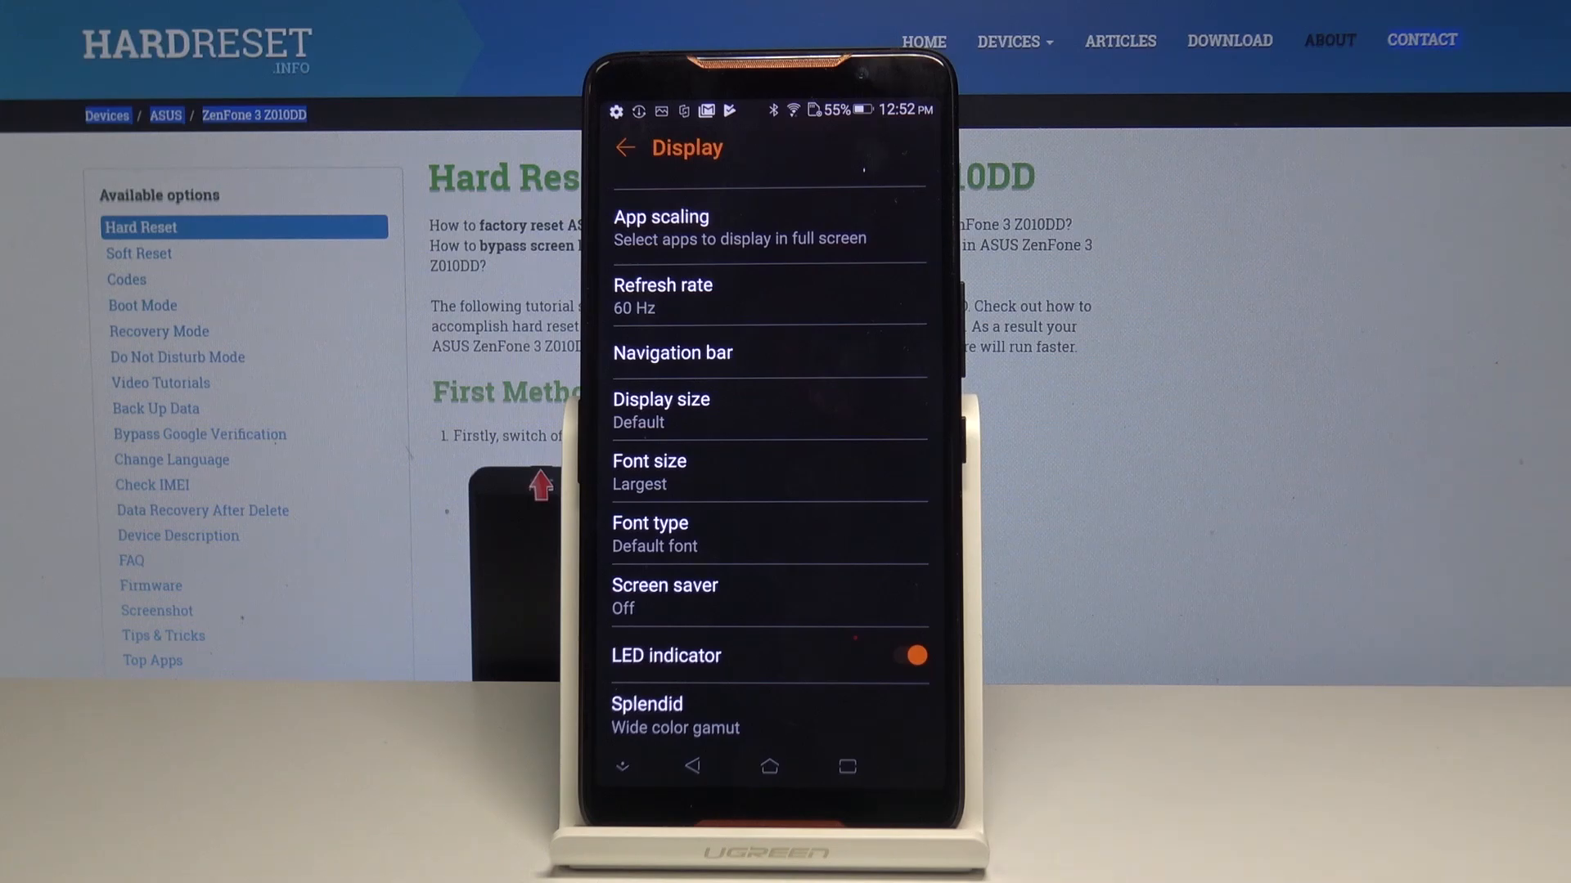
{"action": "left_click", "coordinate": [648, 532]}
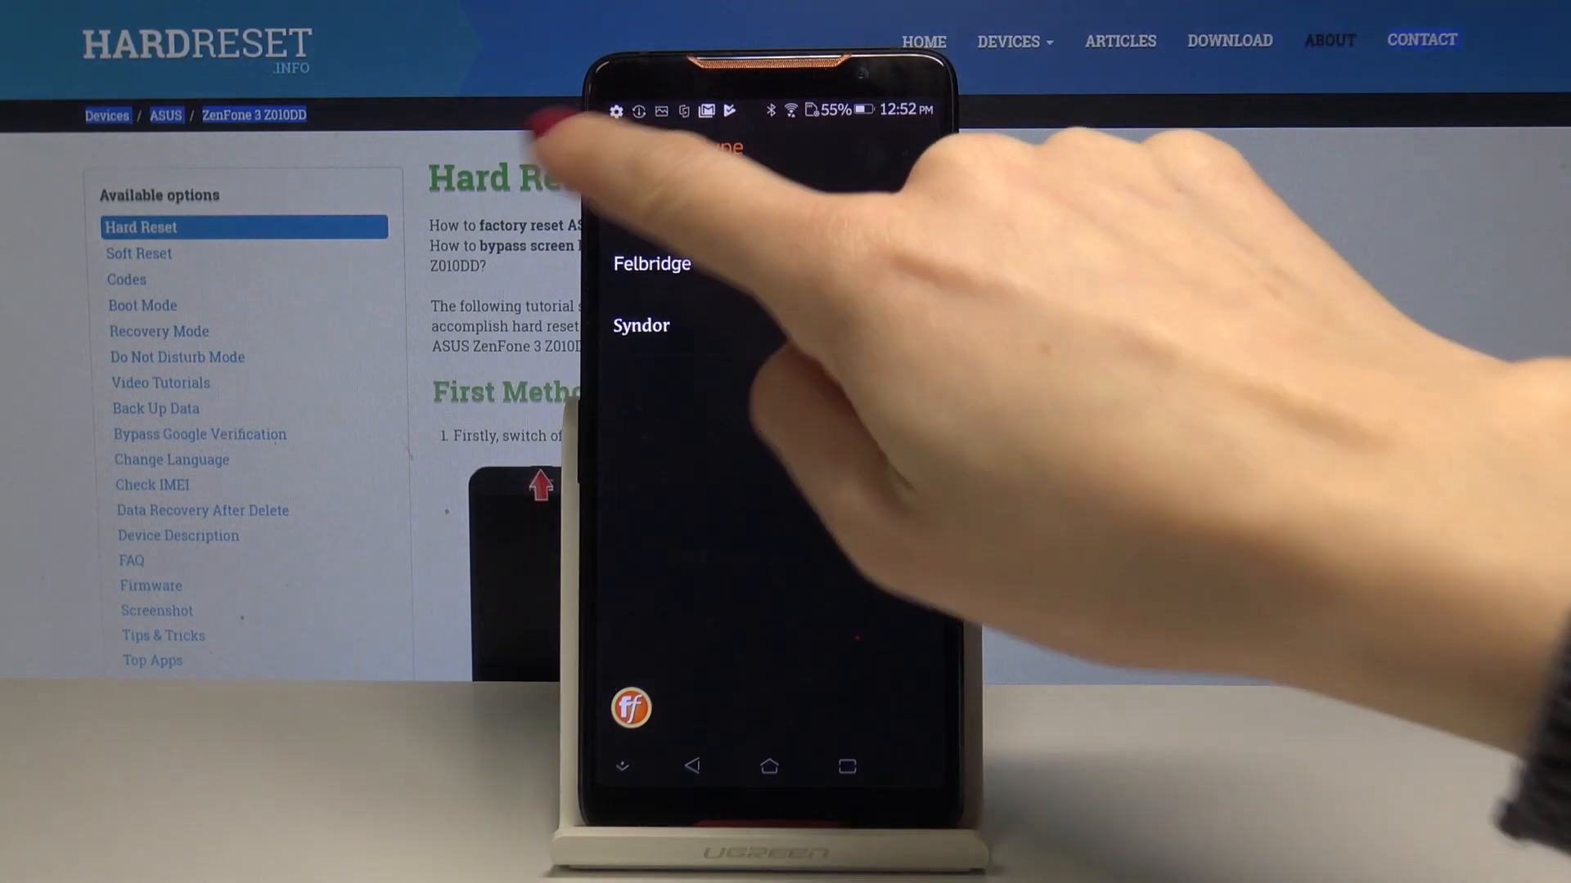
- Select the Syndor font, leave Display settings and return to the home screen
{"action": "left_click", "coordinate": [651, 264]}
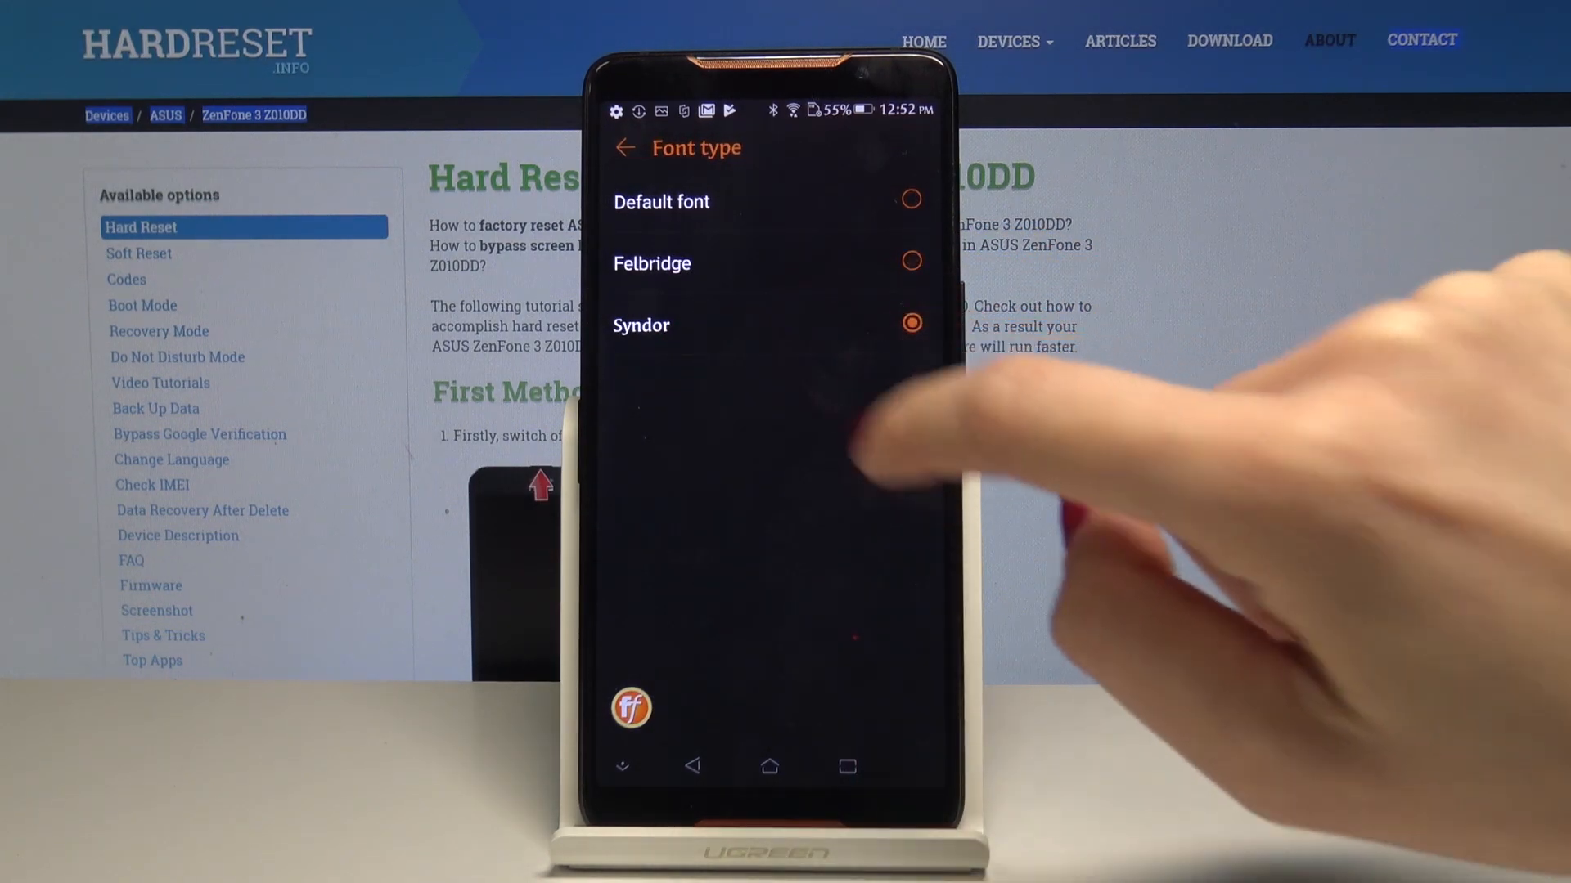
{"action": "left_click", "coordinate": [624, 147]}
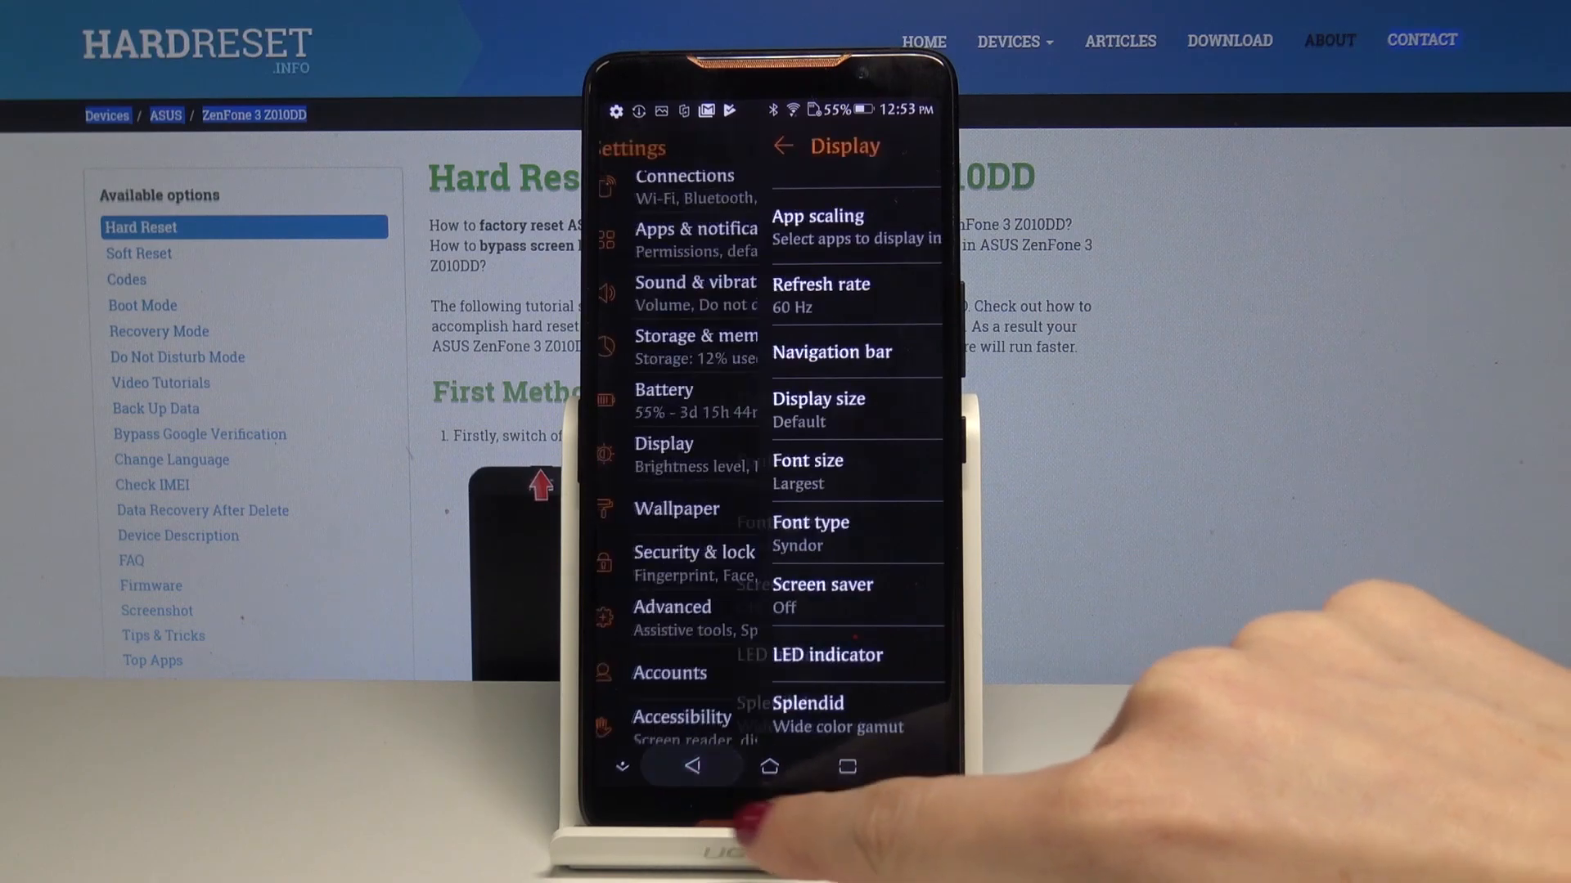
{"action": "left_click", "coordinate": [768, 767]}
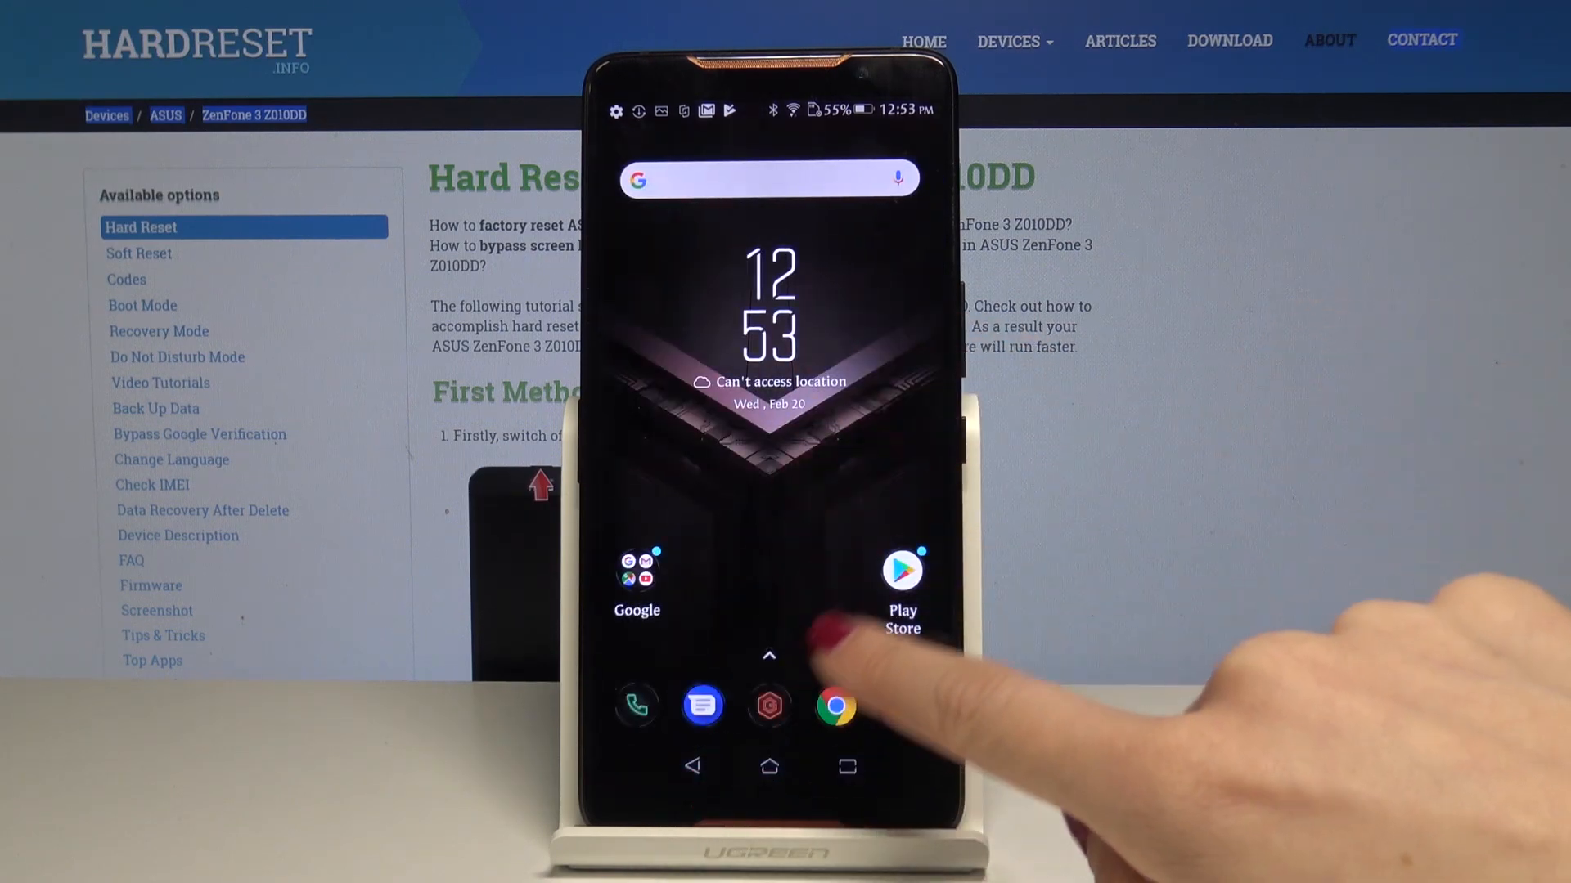